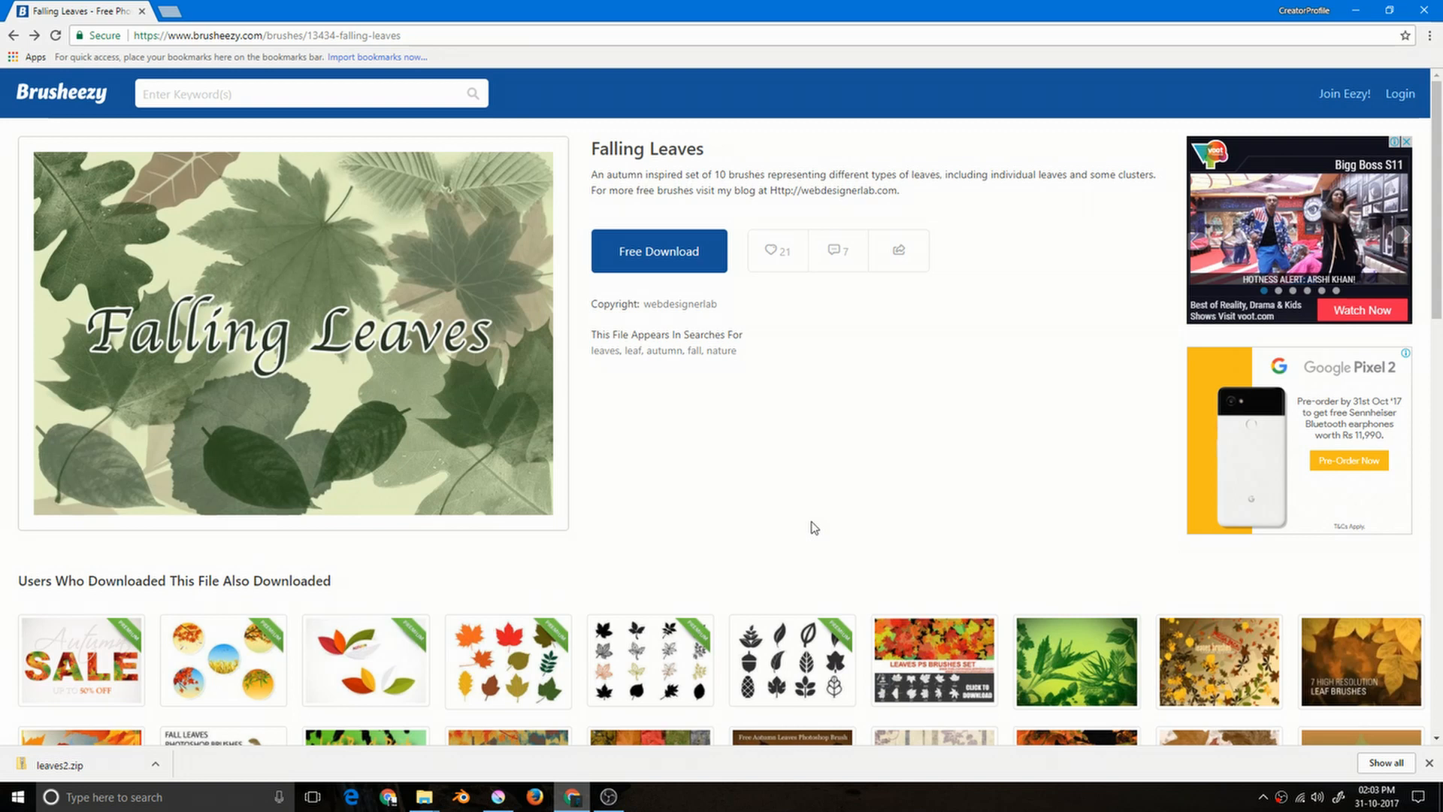
pyautogui.moveTo(420, 797)
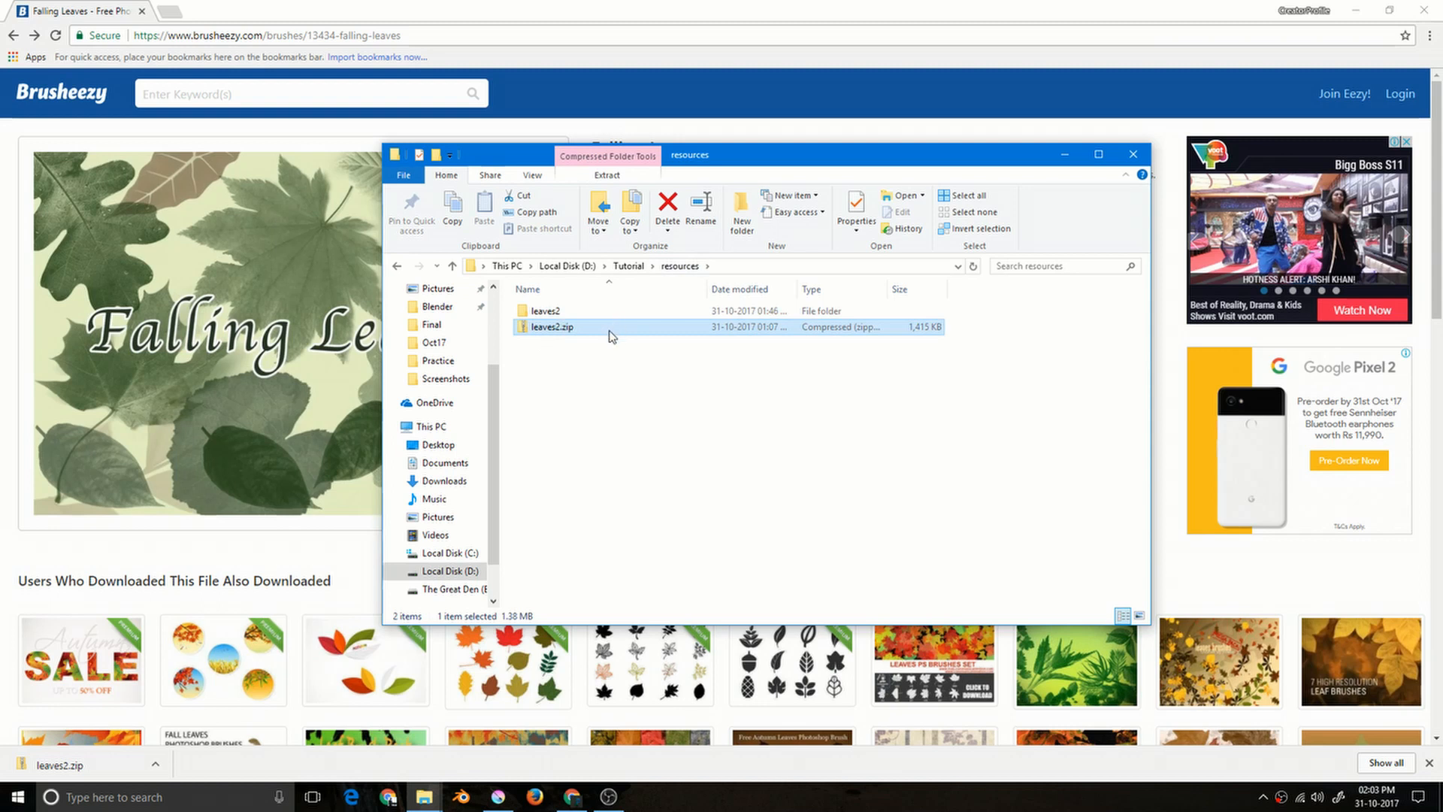
pyautogui.moveTo(586, 331)
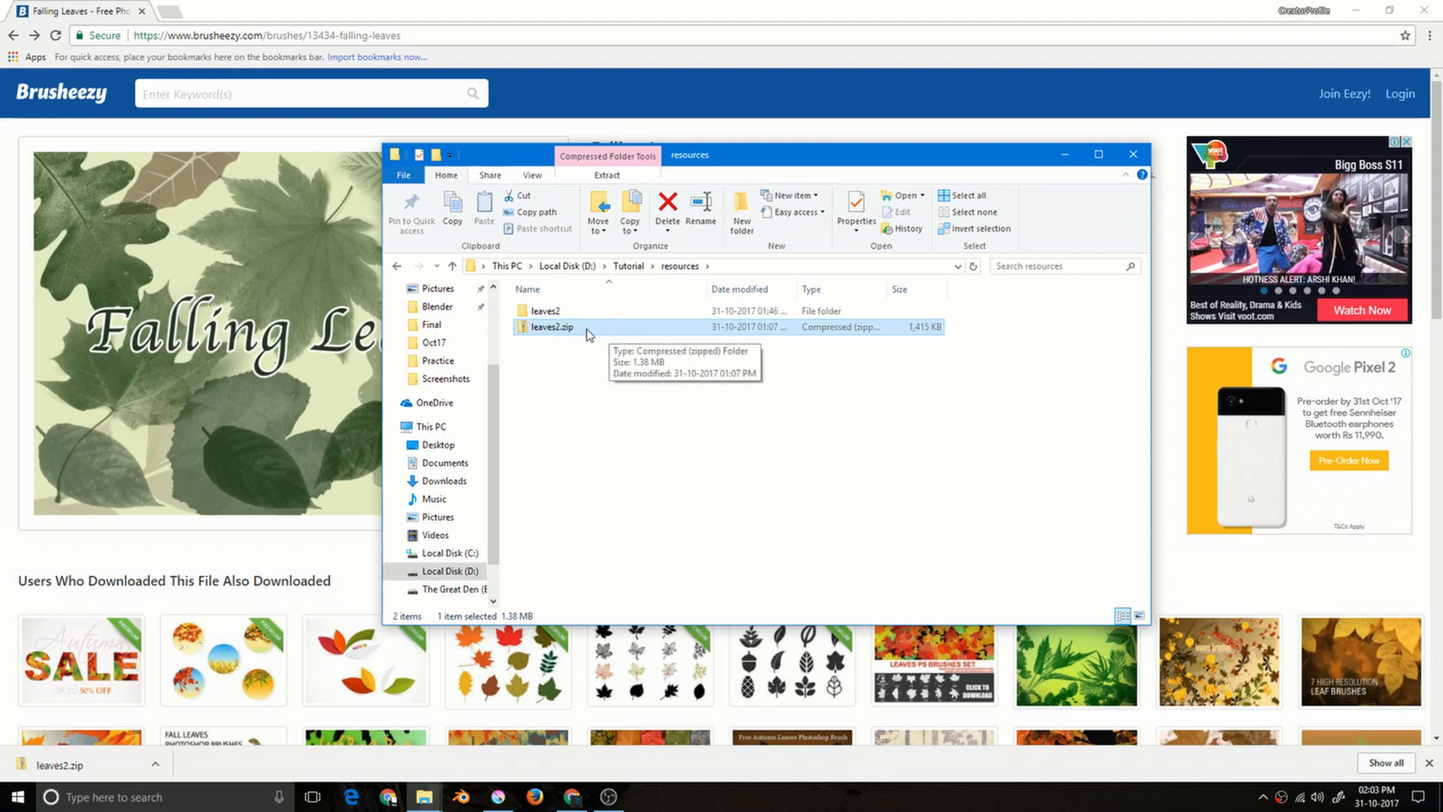
# Open the extracted leaves2 folder containing leaves_2.abr and its preview images
pyautogui.click(544, 309)
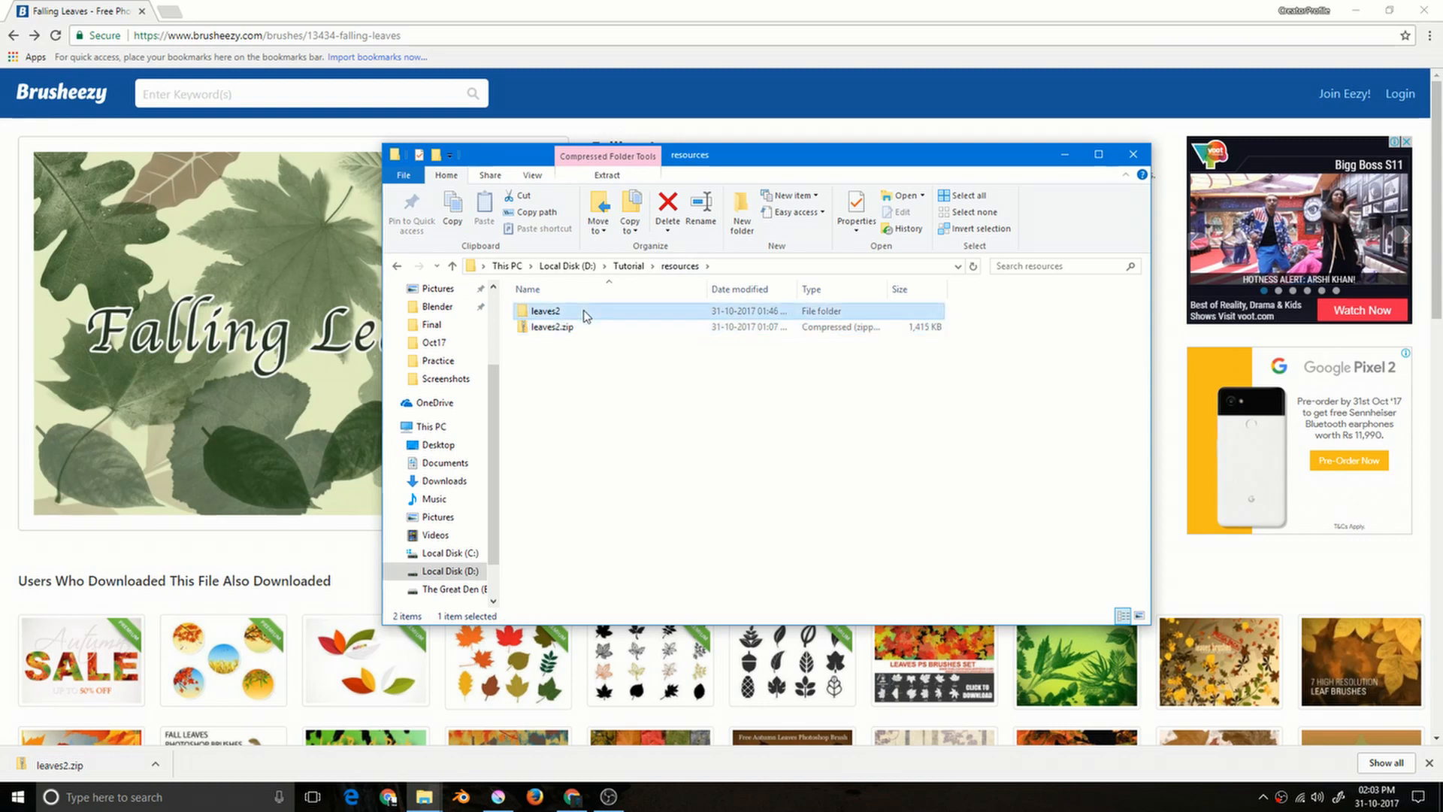
pyautogui.doubleClick(540, 311)
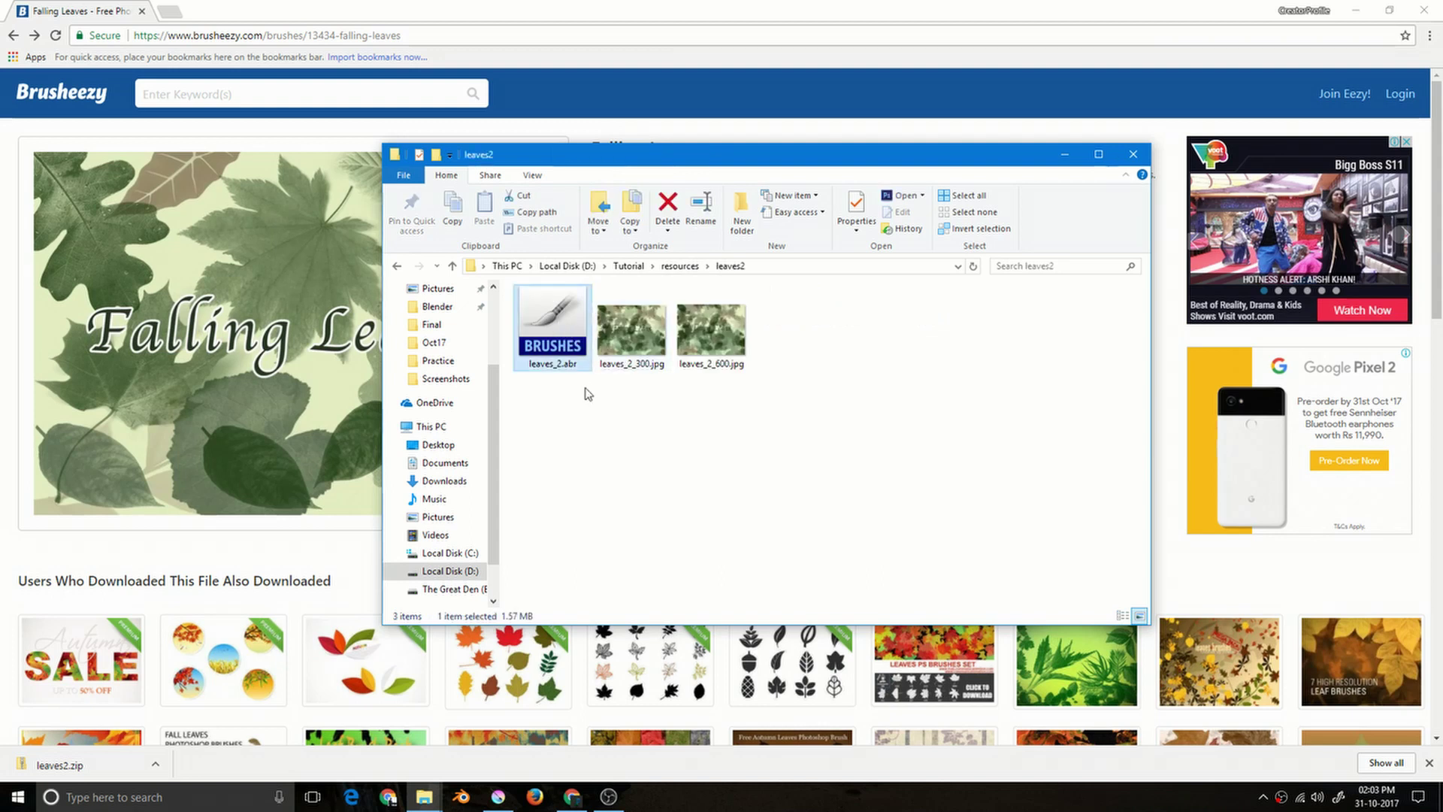
pyautogui.moveTo(1063, 171)
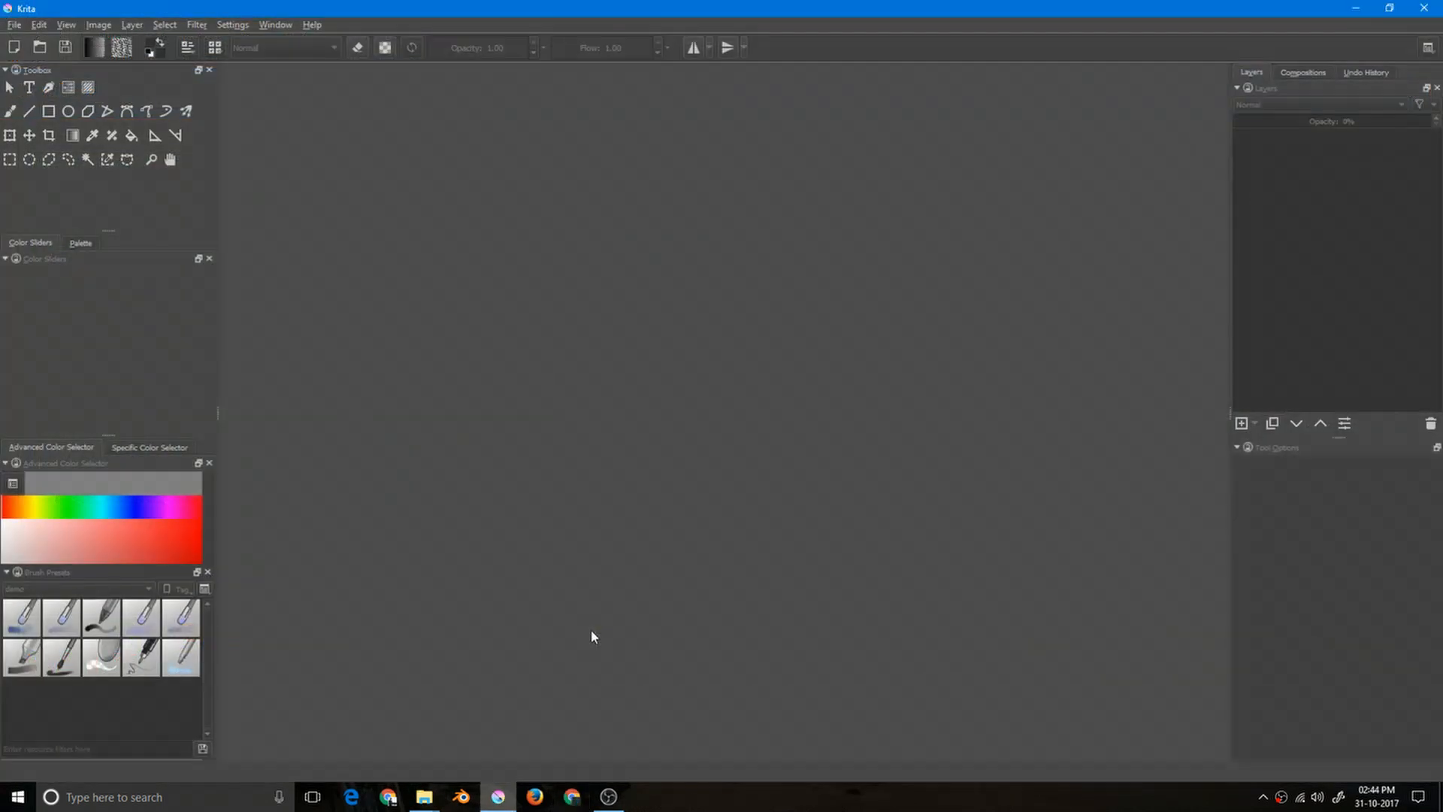
pyautogui.moveTo(655, 505)
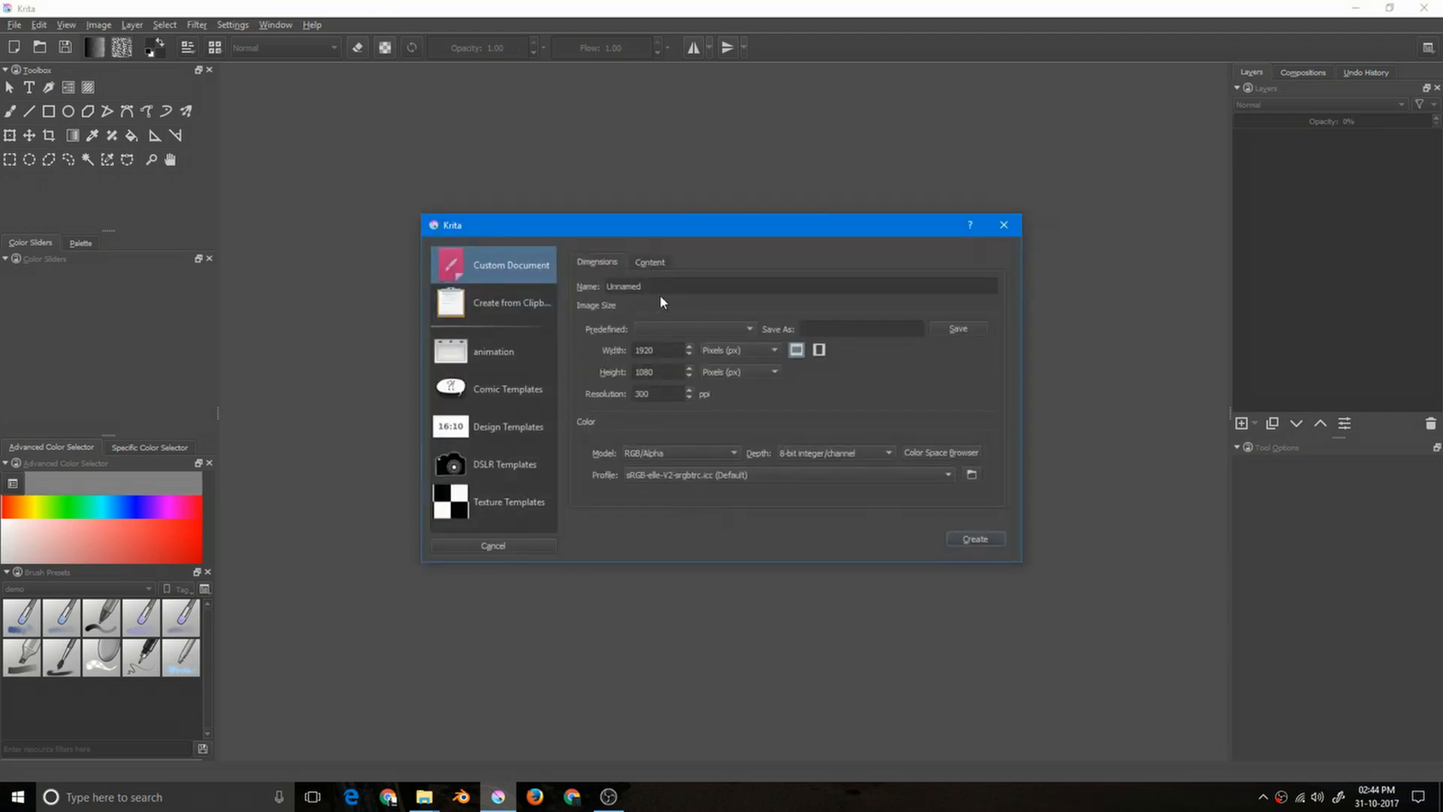
# Create the new blank 1920×1080 custom document
pyautogui.click(493, 546)
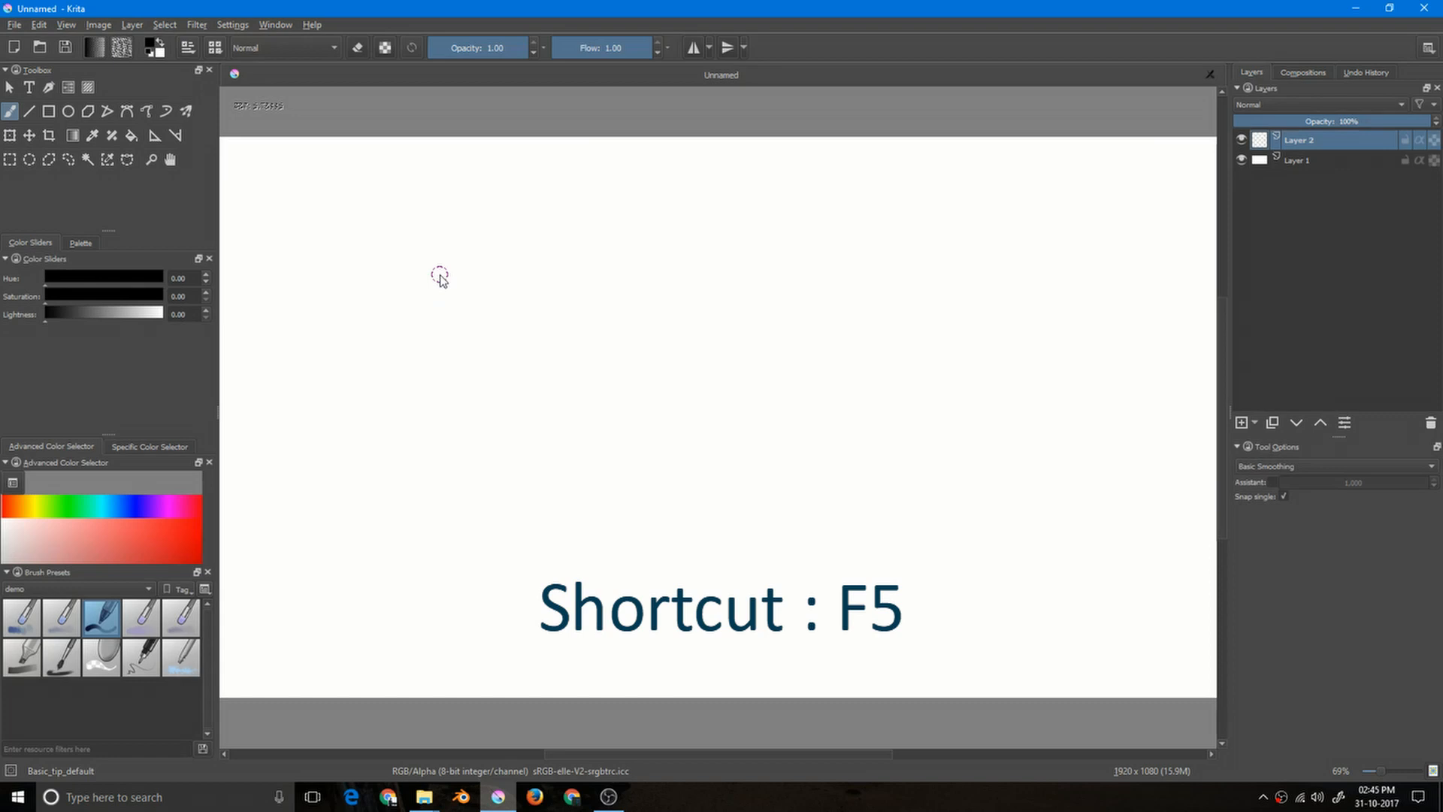
# Import leaves_2.abr into the predefined brush tips via the brush editor (F5)
pyautogui.press('F5')
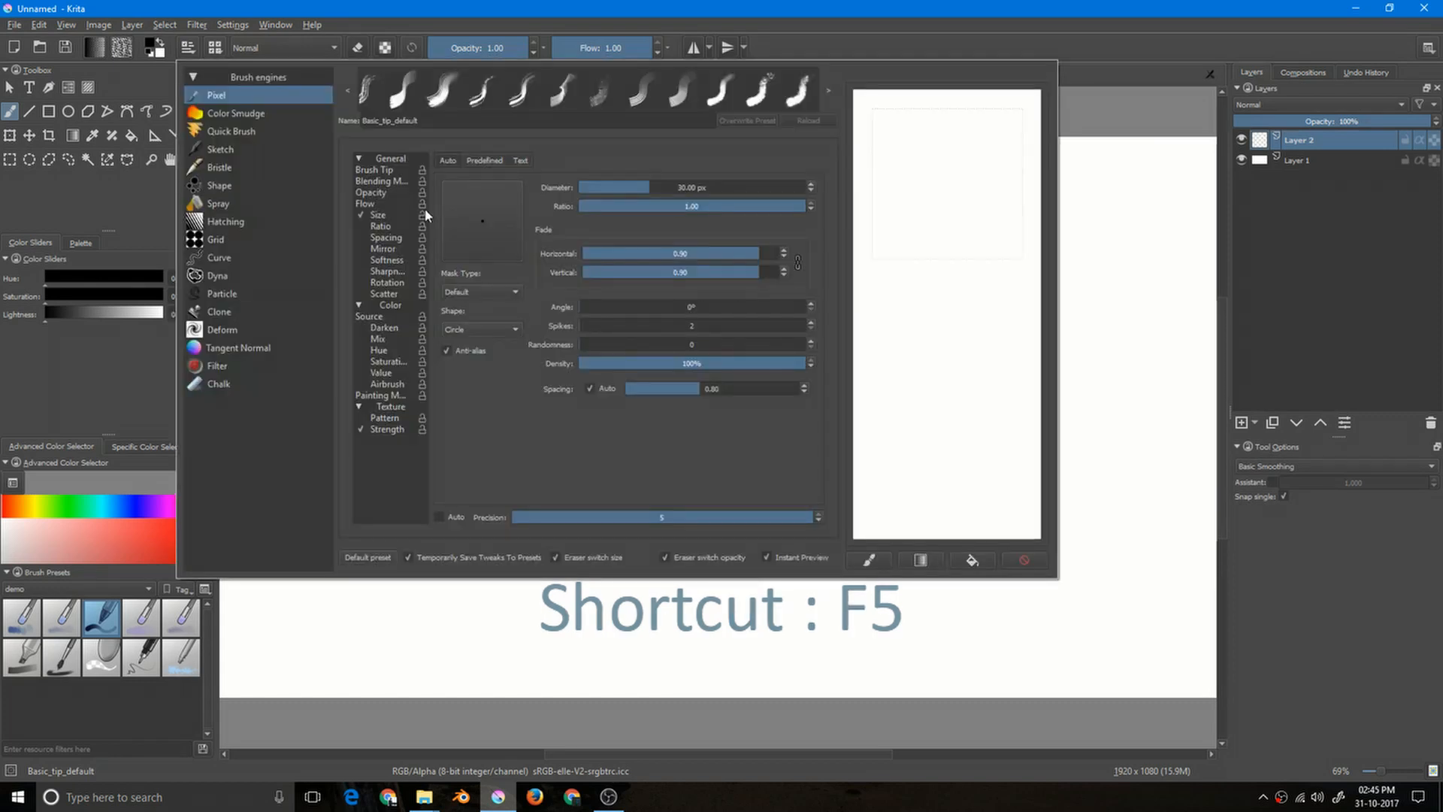
pyautogui.click(374, 170)
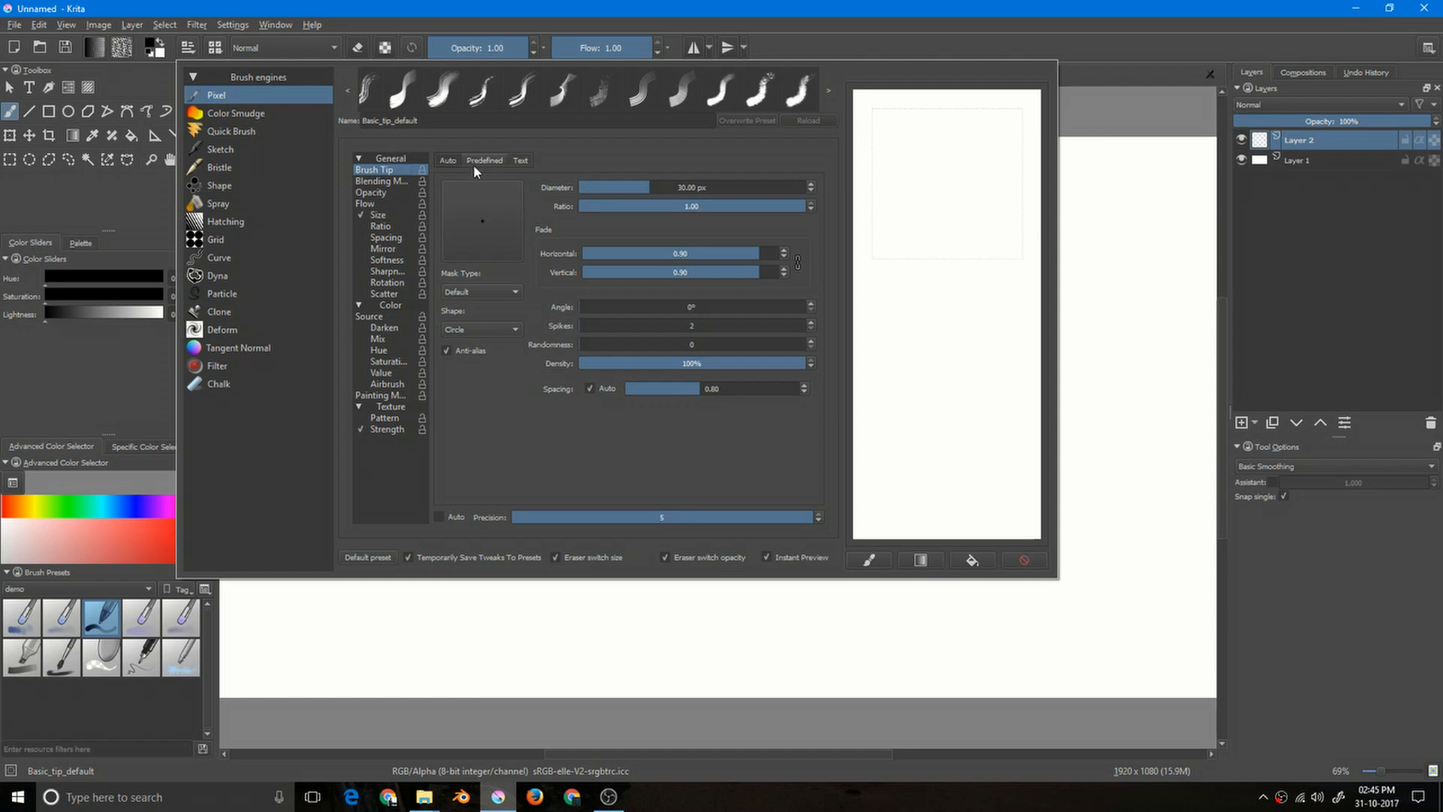
pyautogui.click(484, 160)
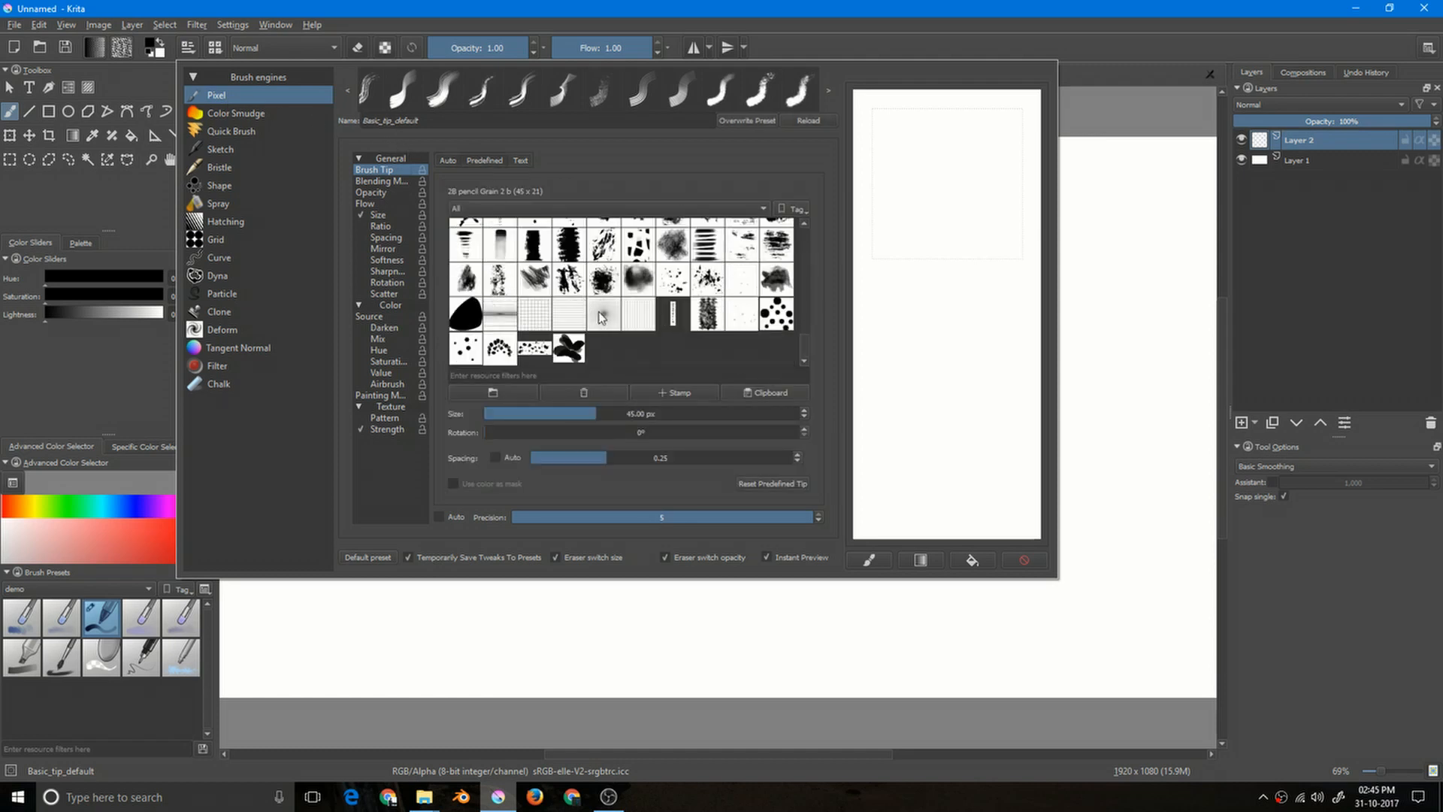
pyautogui.moveTo(601, 330)
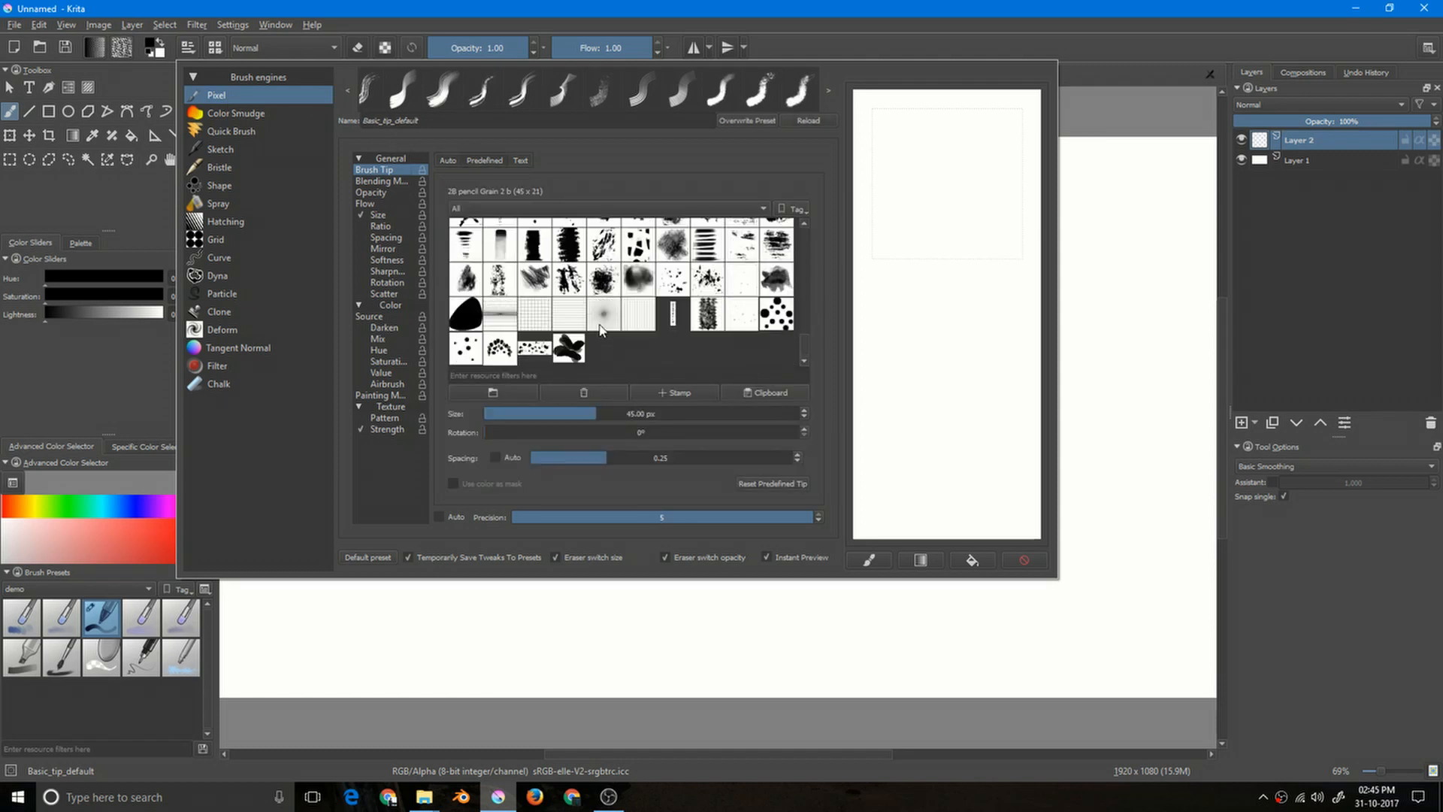
pyautogui.moveTo(481, 402)
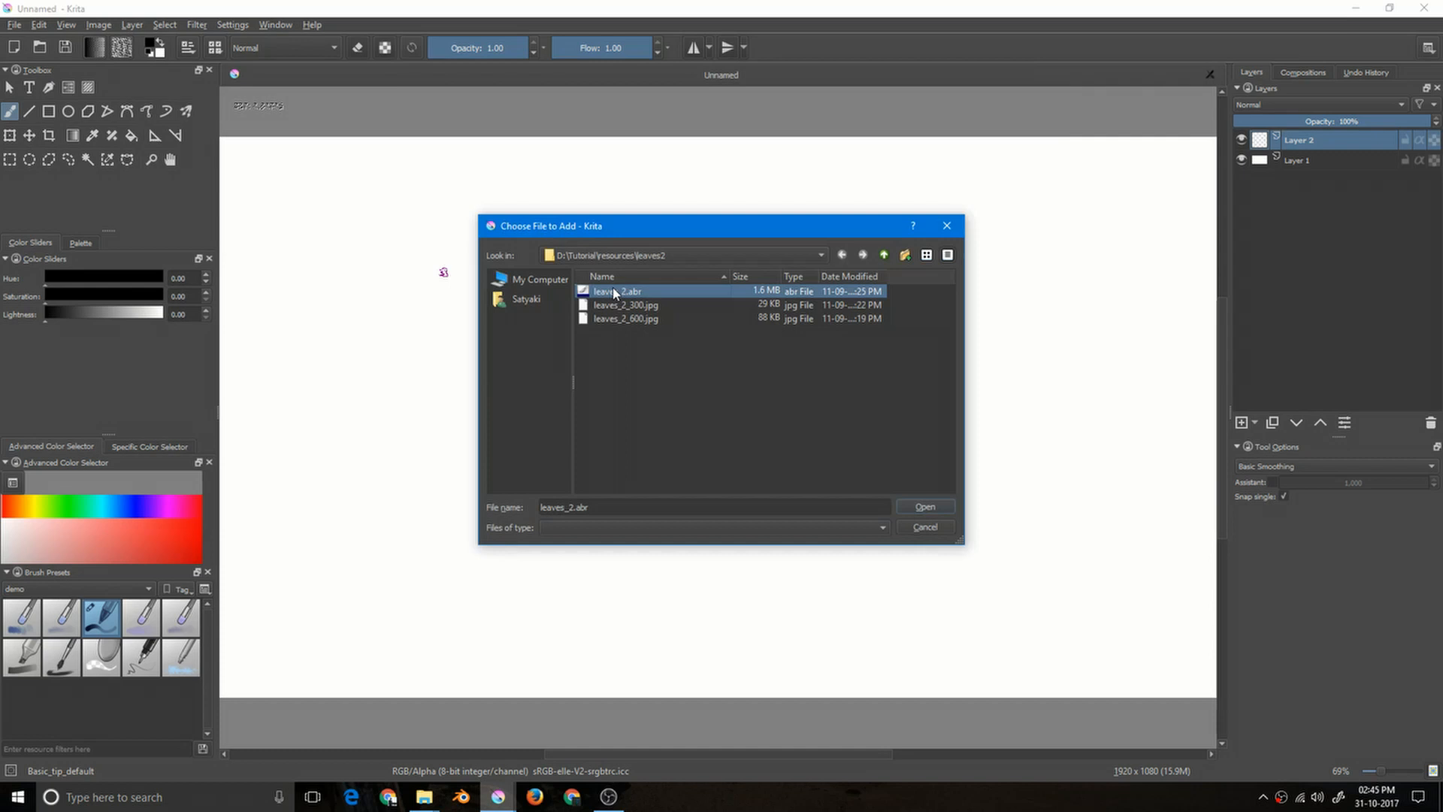
pyautogui.click(926, 505)
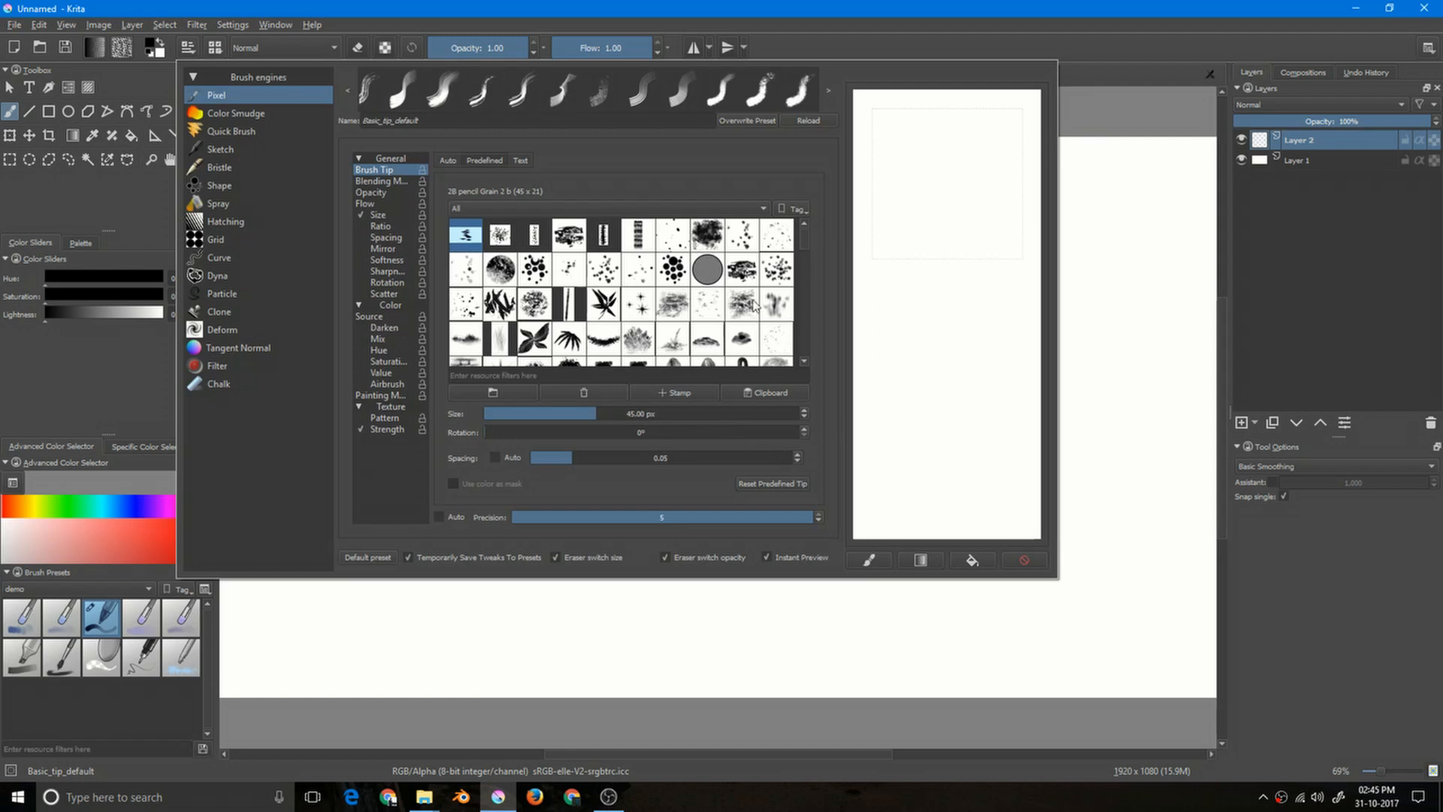
# Pick the leaves_2_4 leaf tip at 266.53 px with 0.86 spacing and show Rotation settings
pyautogui.scroll(-3)
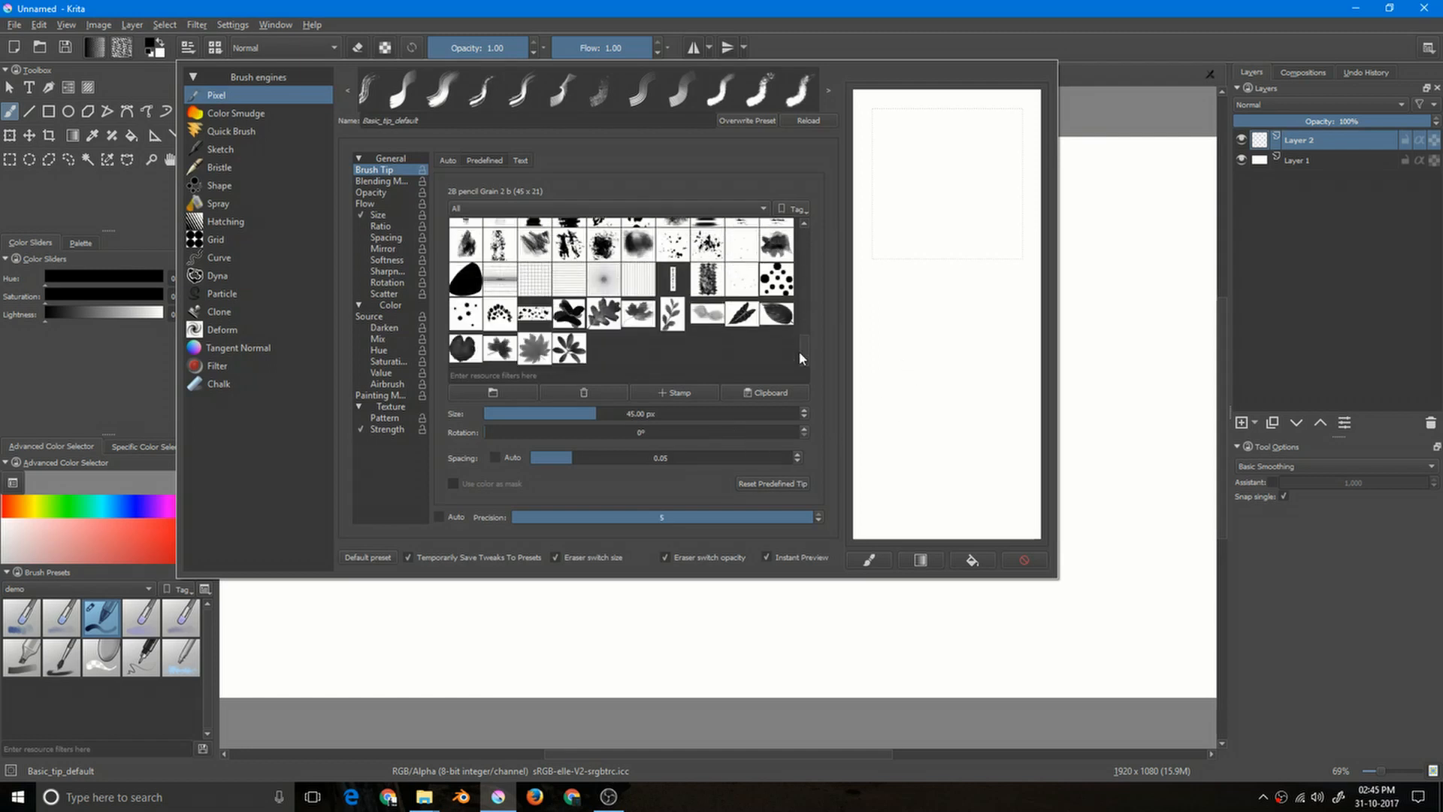
pyautogui.moveTo(718, 328)
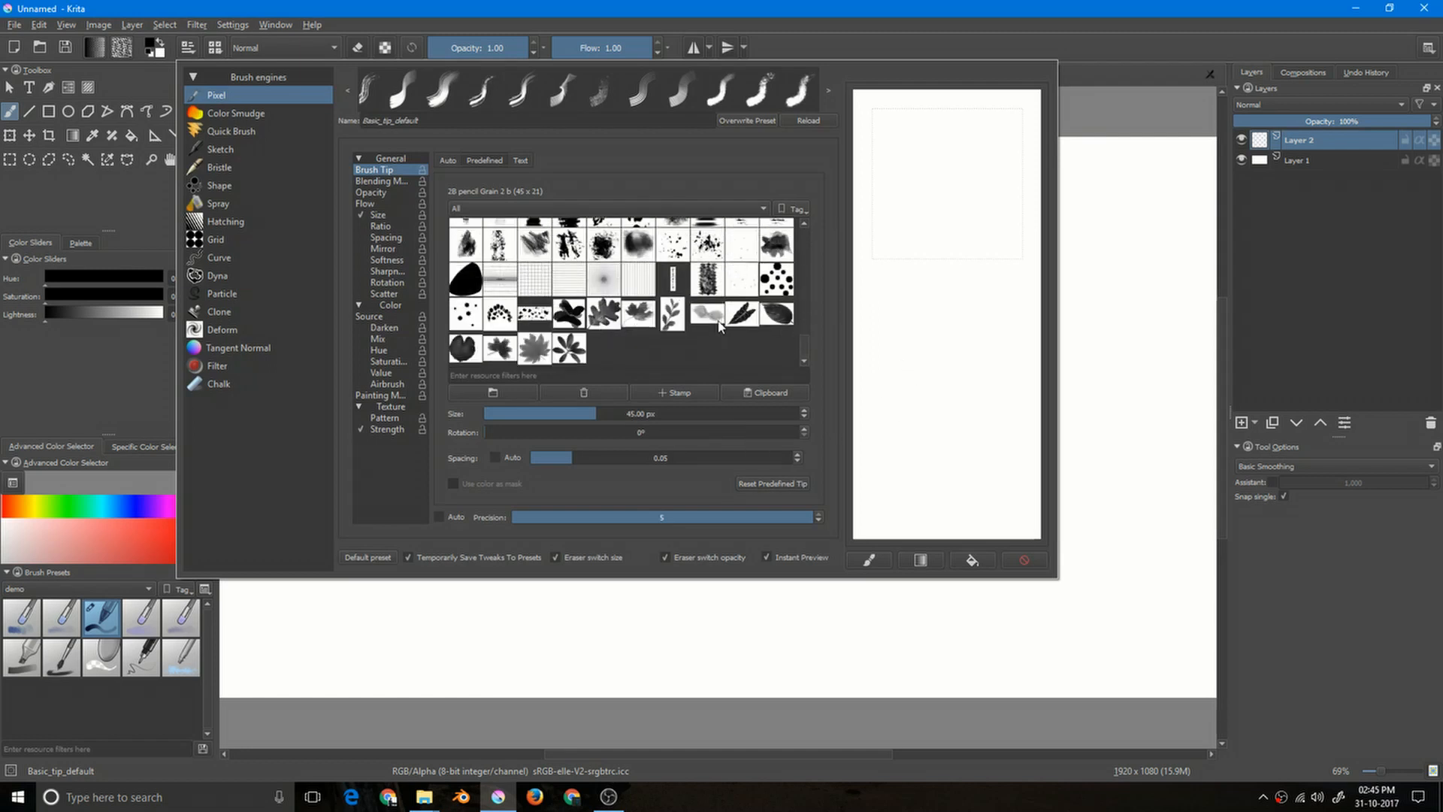
pyautogui.click(746, 322)
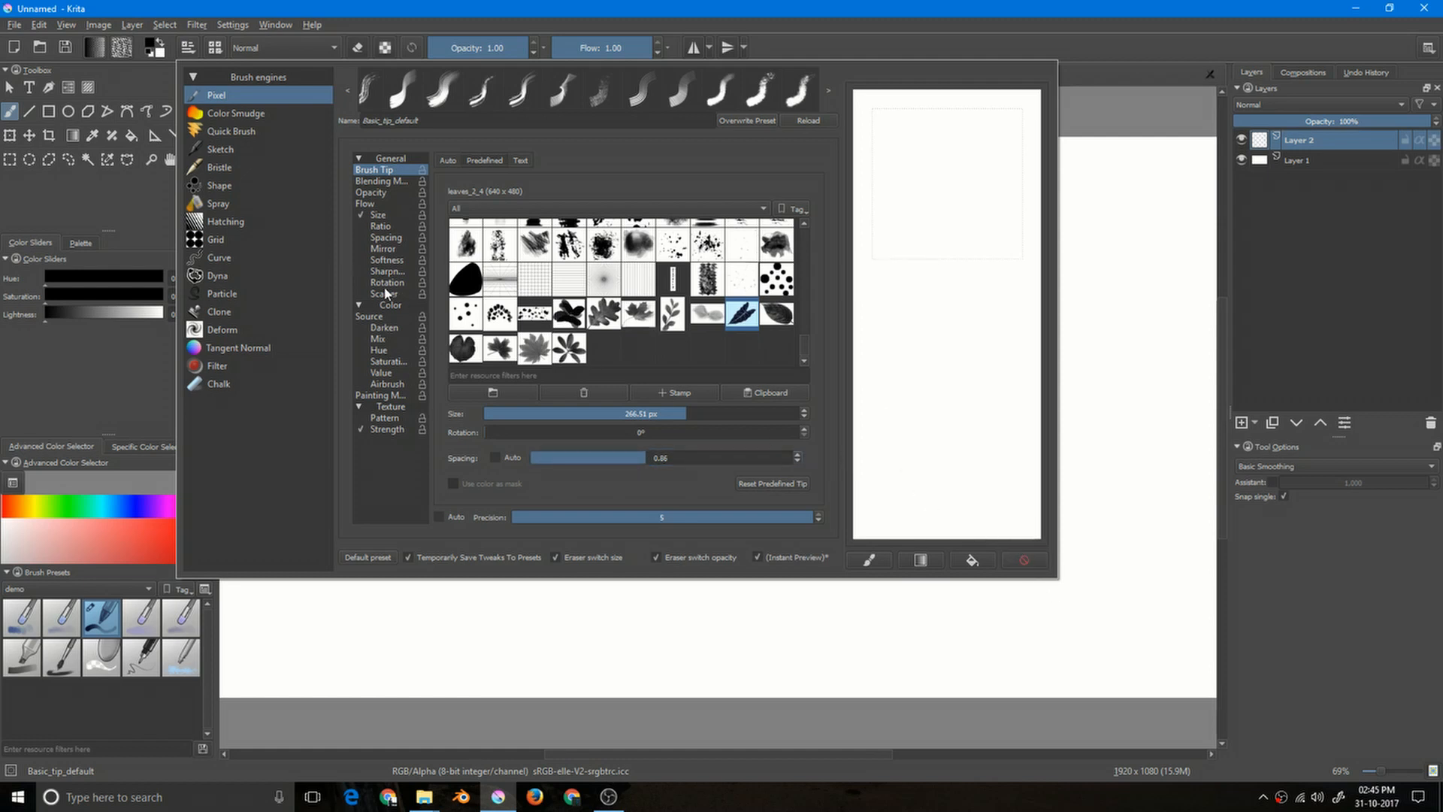
pyautogui.click(387, 282)
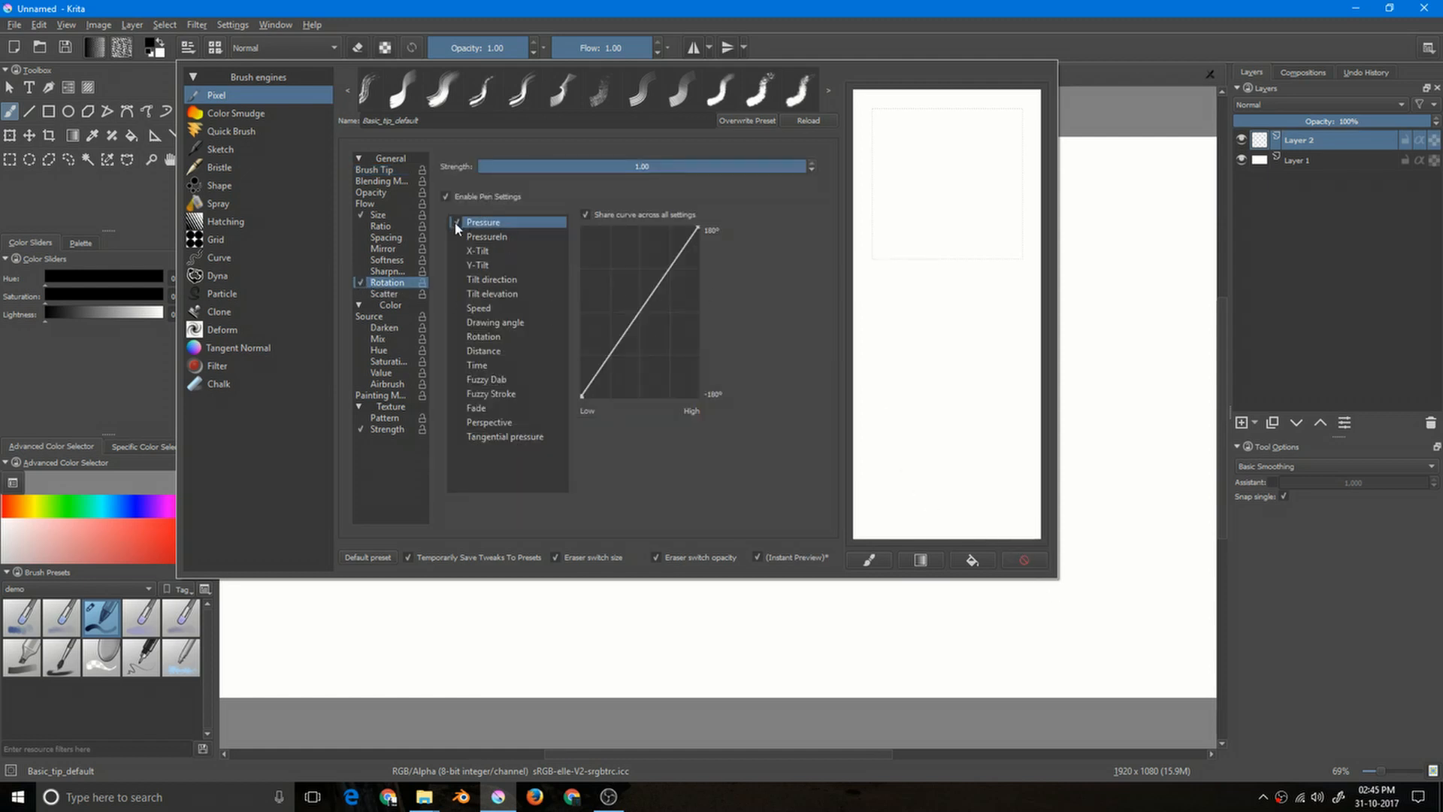
# Switch rotation from pen pressure to Fuzzy Dab and test a stroke on the scratchpad
pyautogui.click(487, 379)
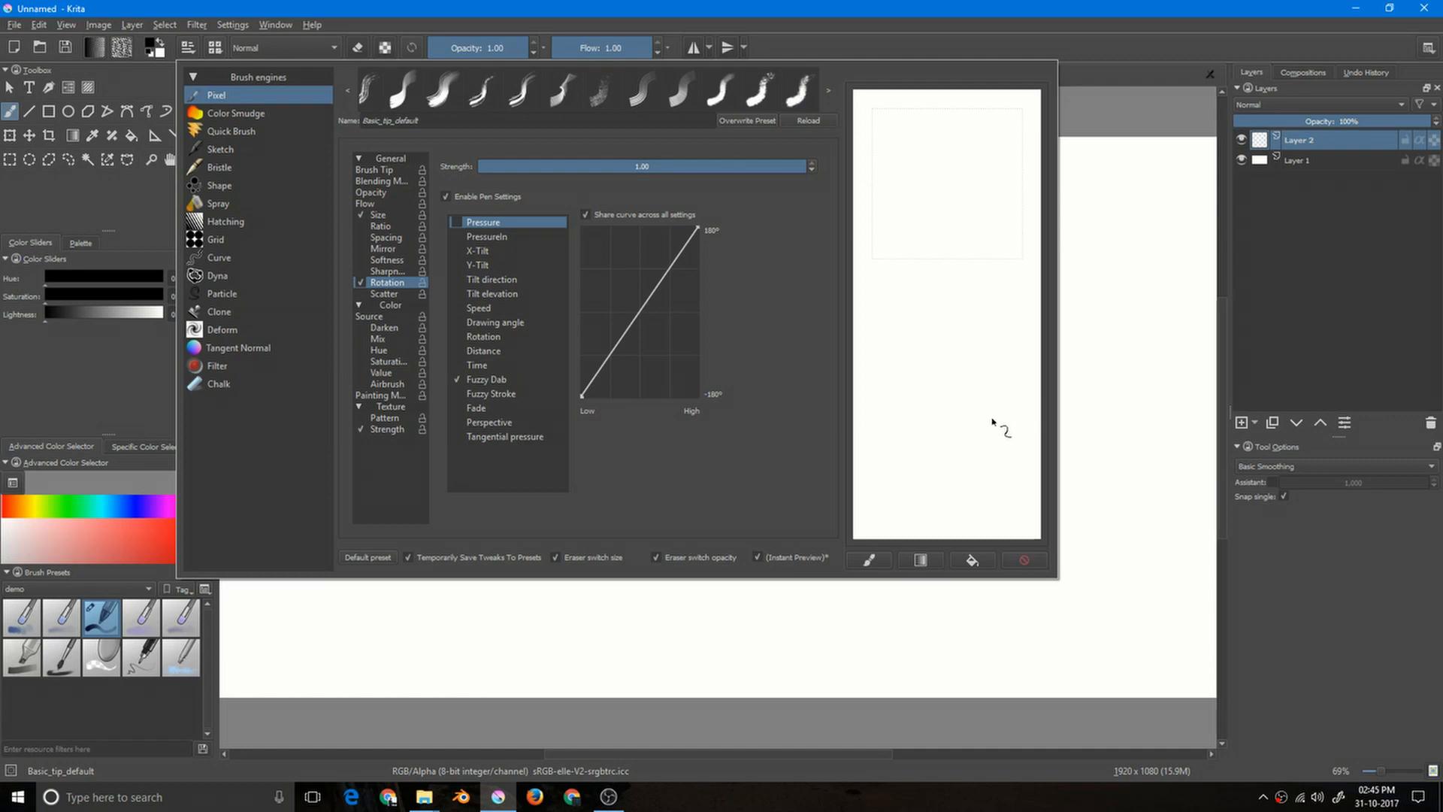
pyautogui.moveTo(935, 339)
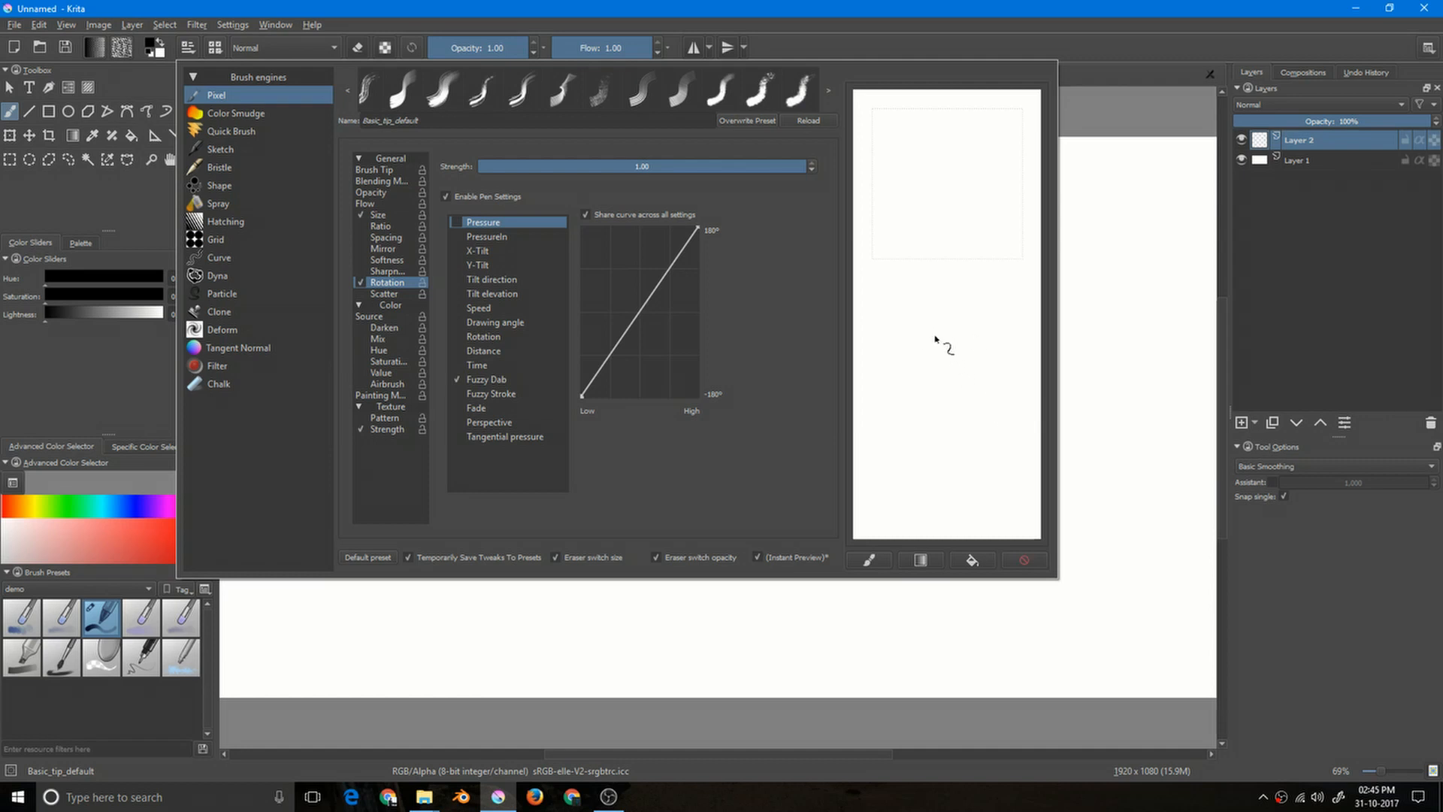
pyautogui.moveTo(928, 268); pyautogui.dragTo(984, 331)
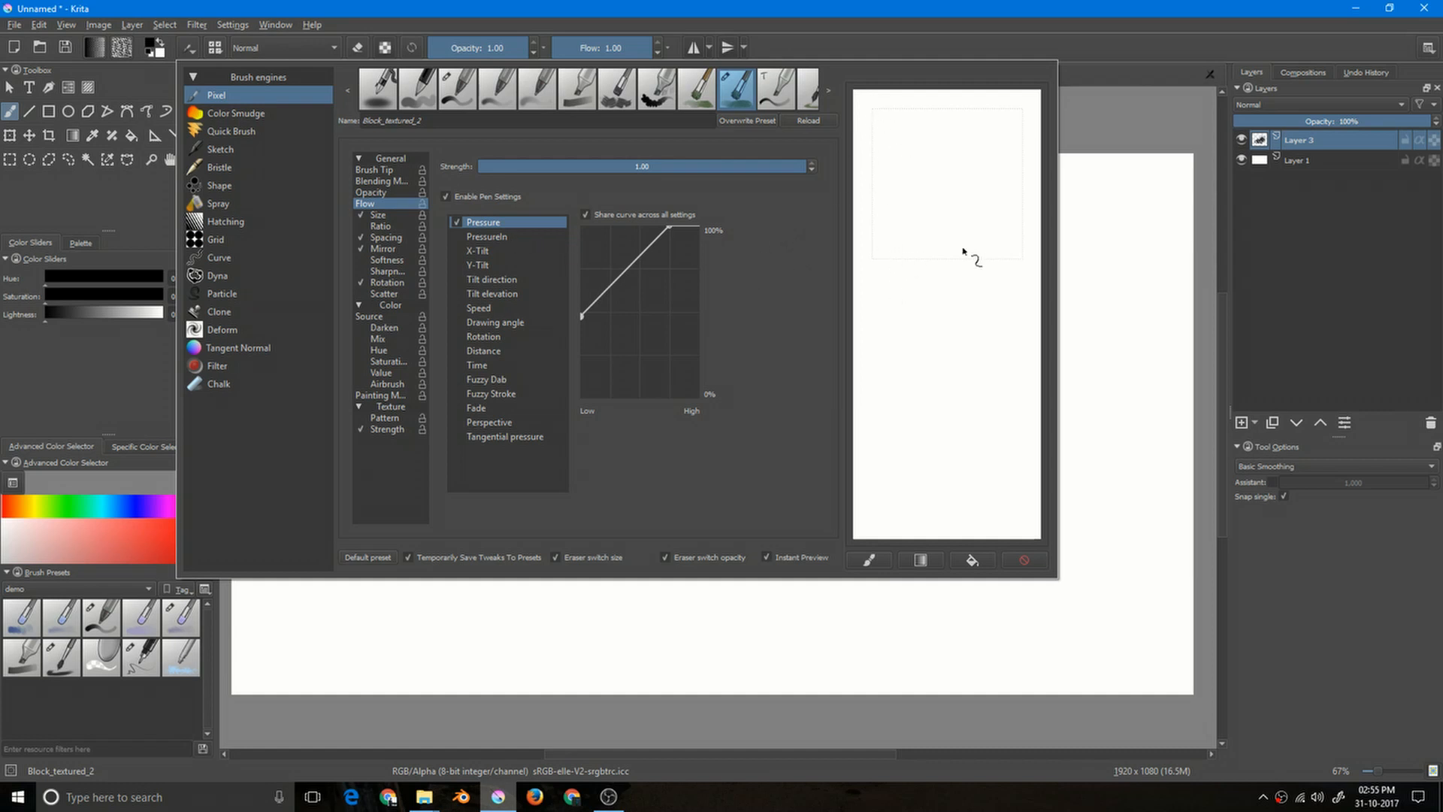
pyautogui.moveTo(668, 146)
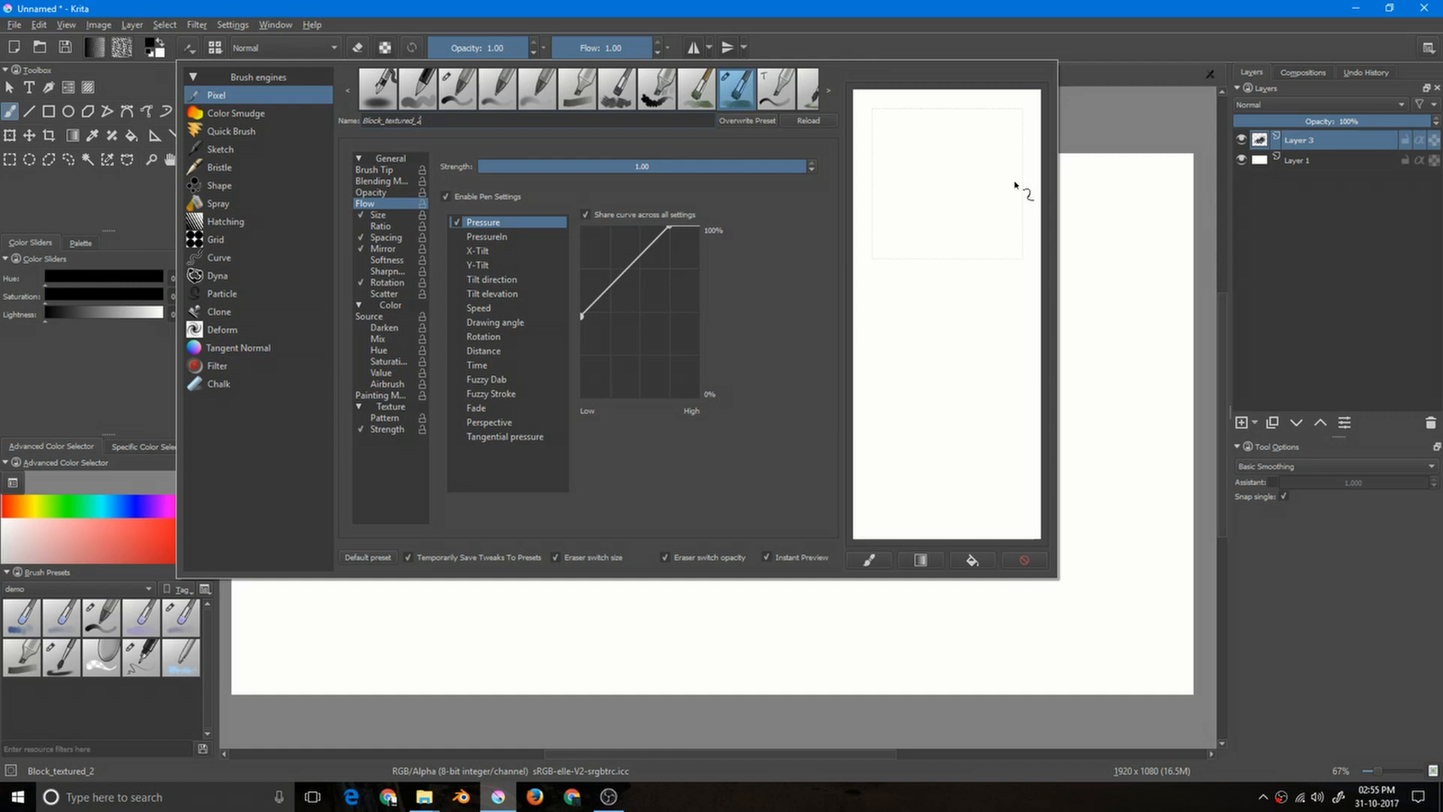
# Paint overlapping grey leaf test strokes across the scratchpad
pyautogui.moveTo(1012, 183); pyautogui.dragTo(897, 244)
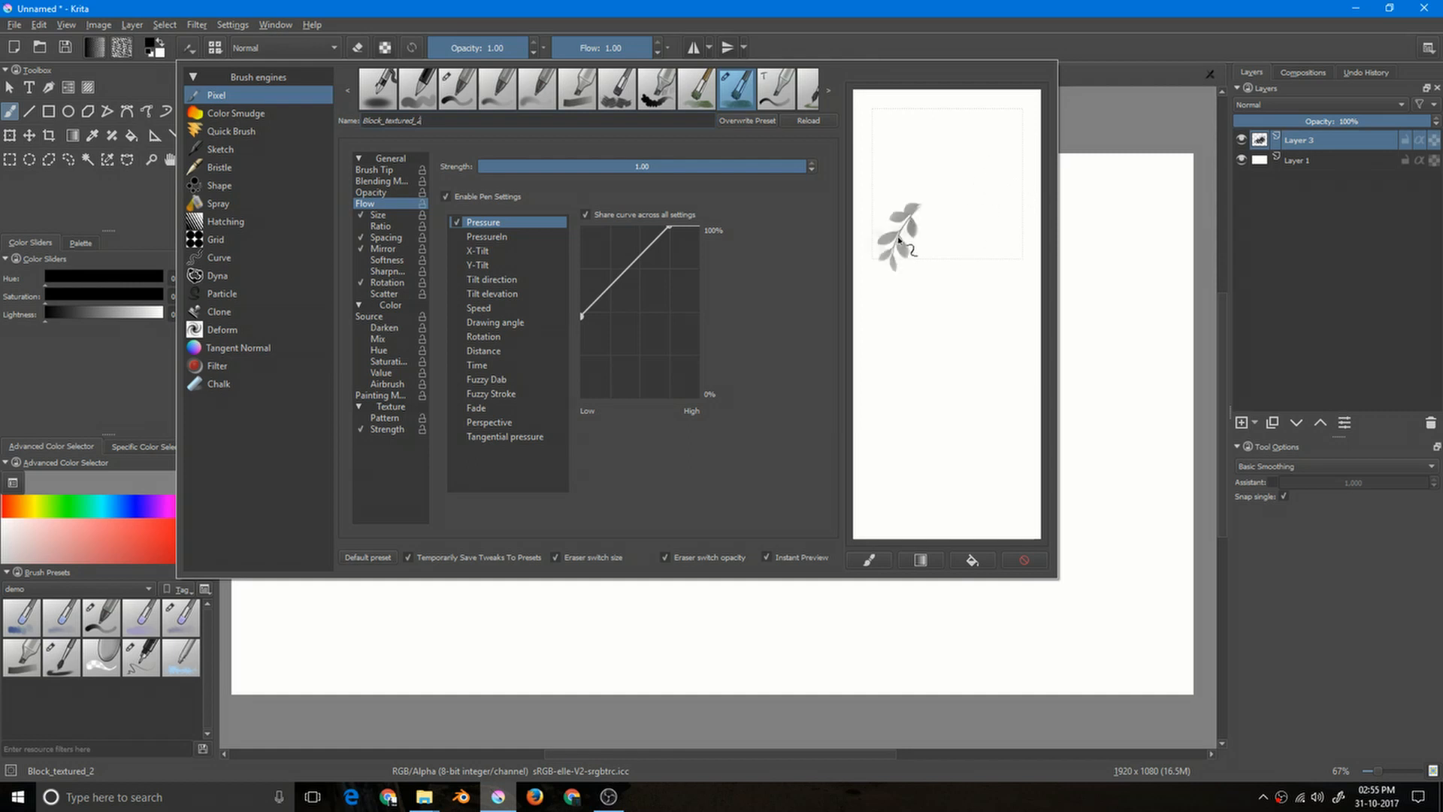
pyautogui.moveTo(902, 248); pyautogui.dragTo(1007, 138)
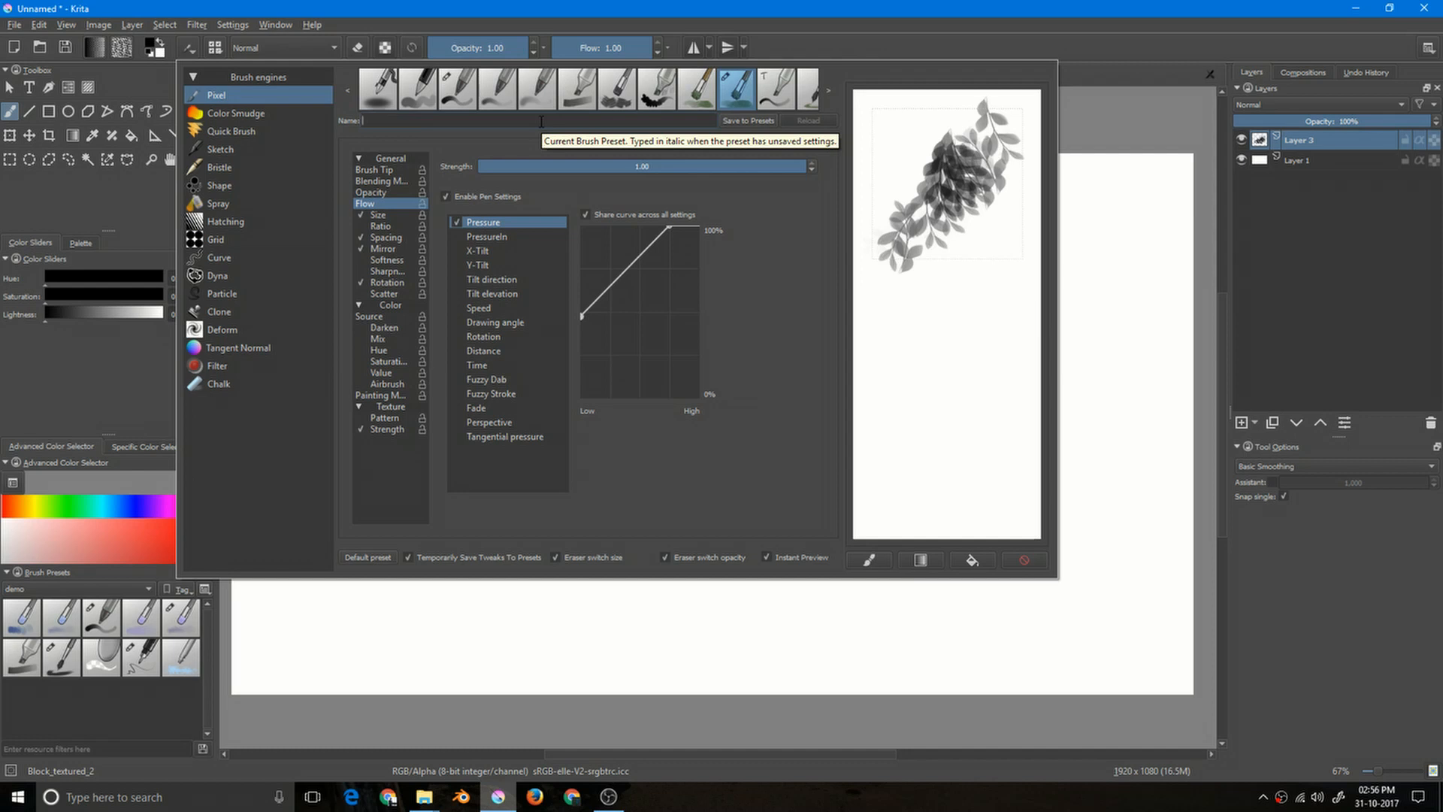
# Name the leaf brush 'preset' and save it as a new brush preset
pyautogui.write('preset1')
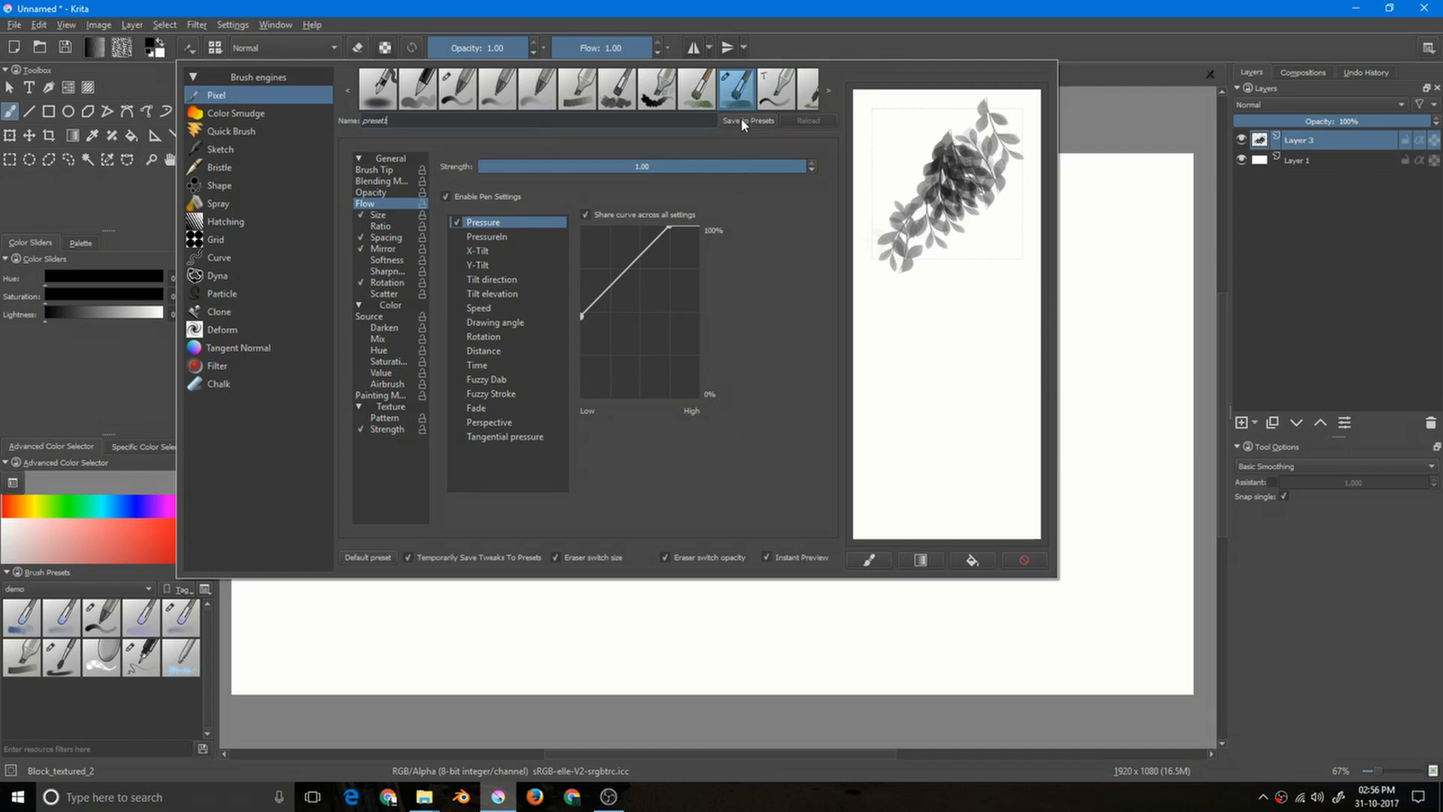
pyautogui.click(746, 120)
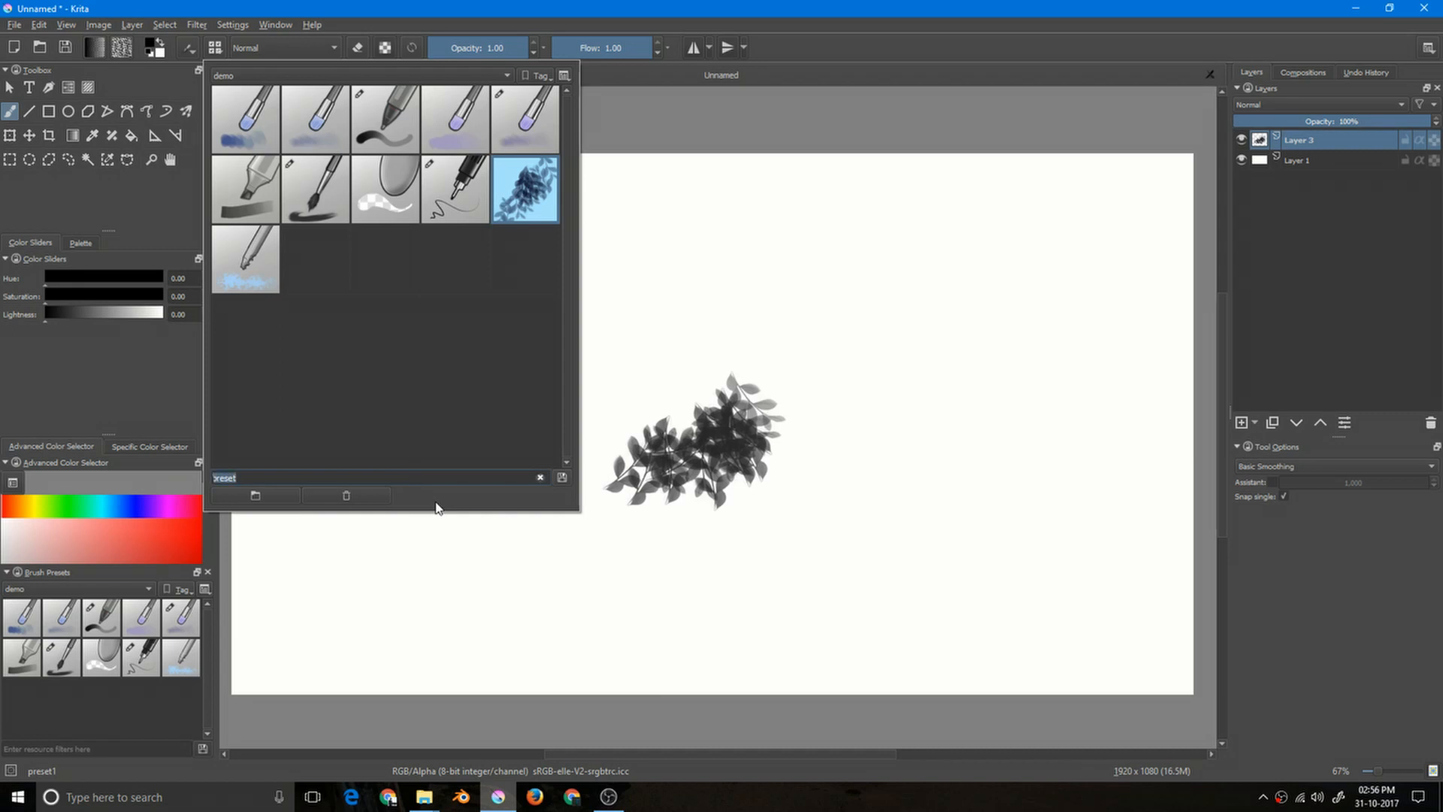
# Filter presets by 'pre', pick preset1 and paint a wide spread of leaf strokes on the canvas
pyautogui.click(536, 475)
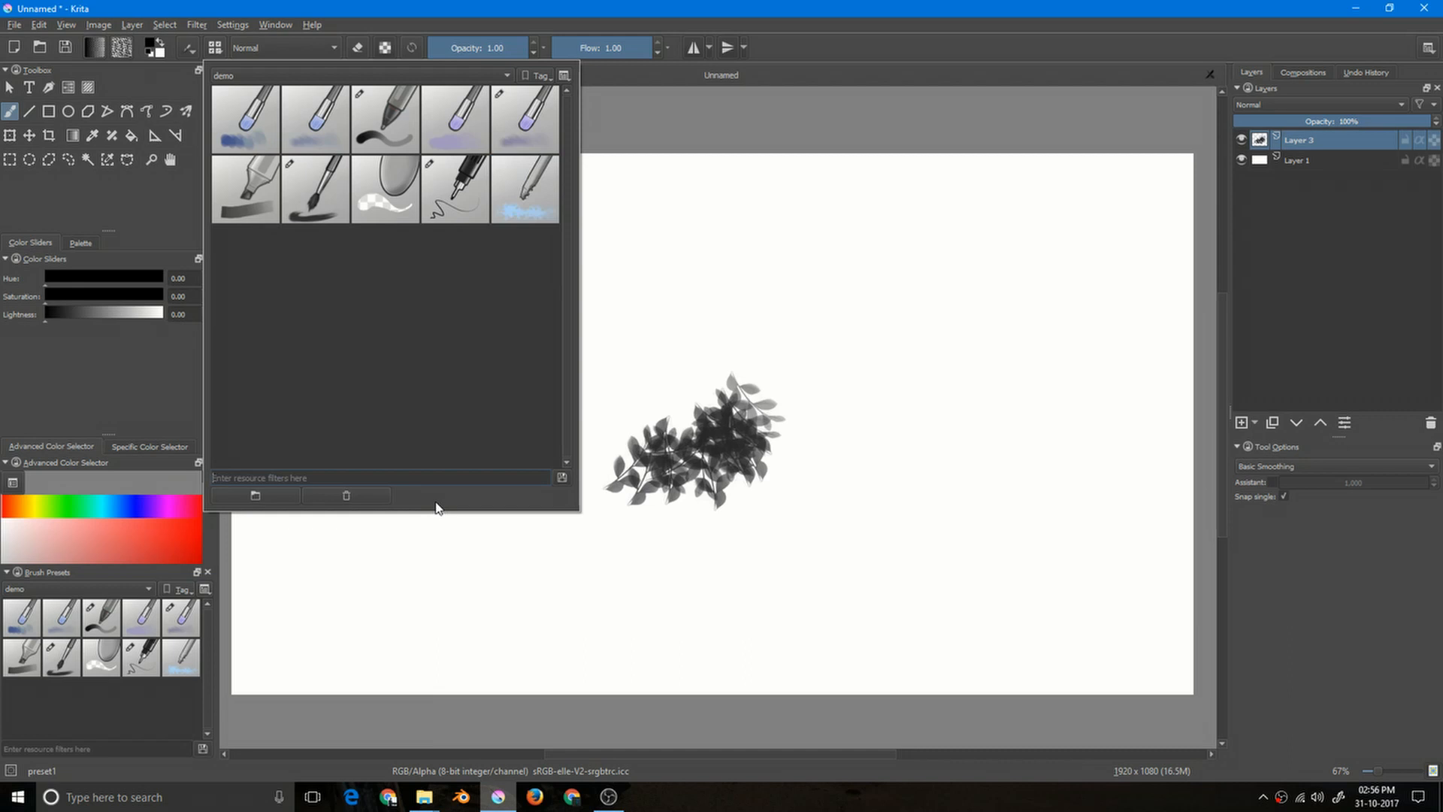
pyautogui.write('preset1')
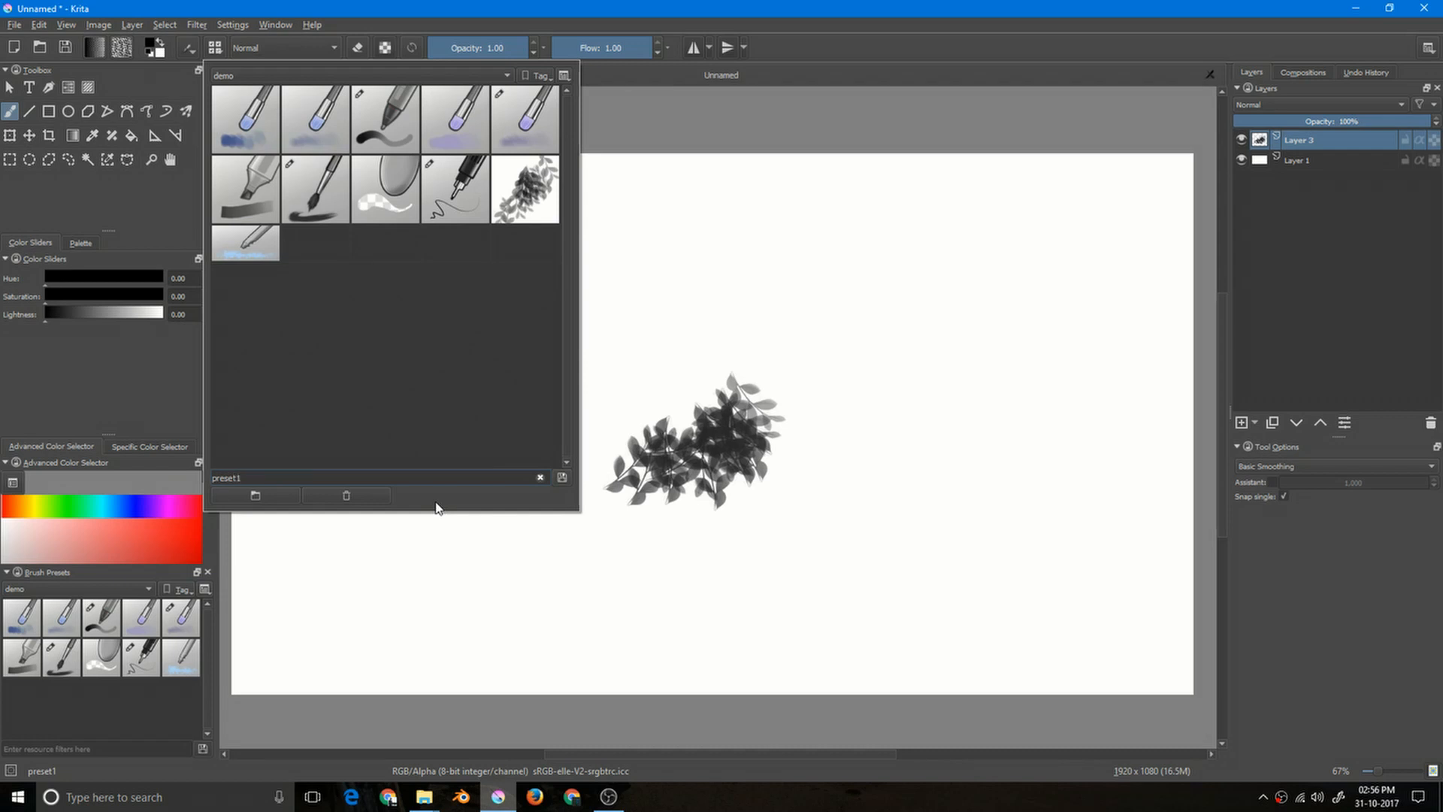
pyautogui.press('Backspace')
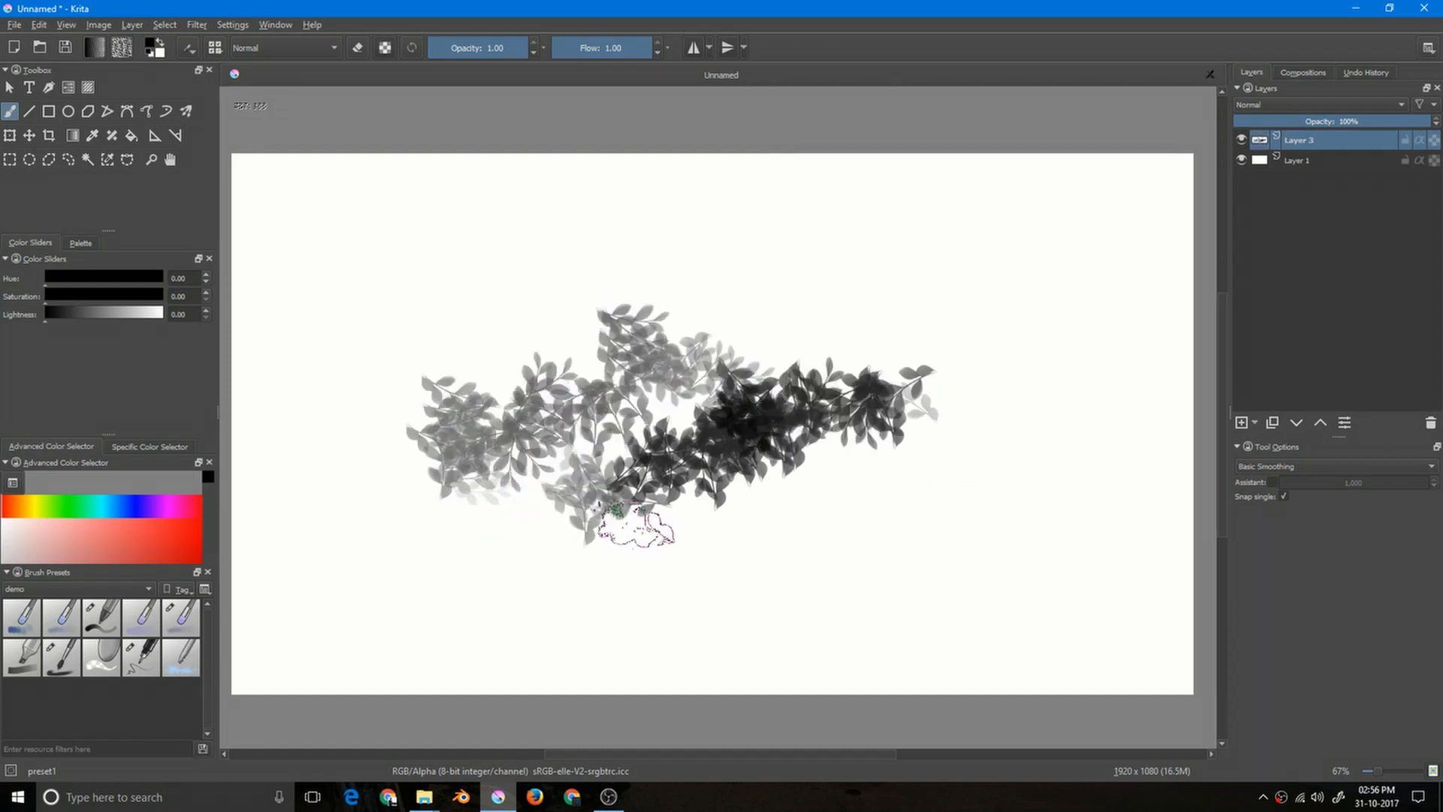
pyautogui.moveTo(625, 515); pyautogui.dragTo(728, 580)
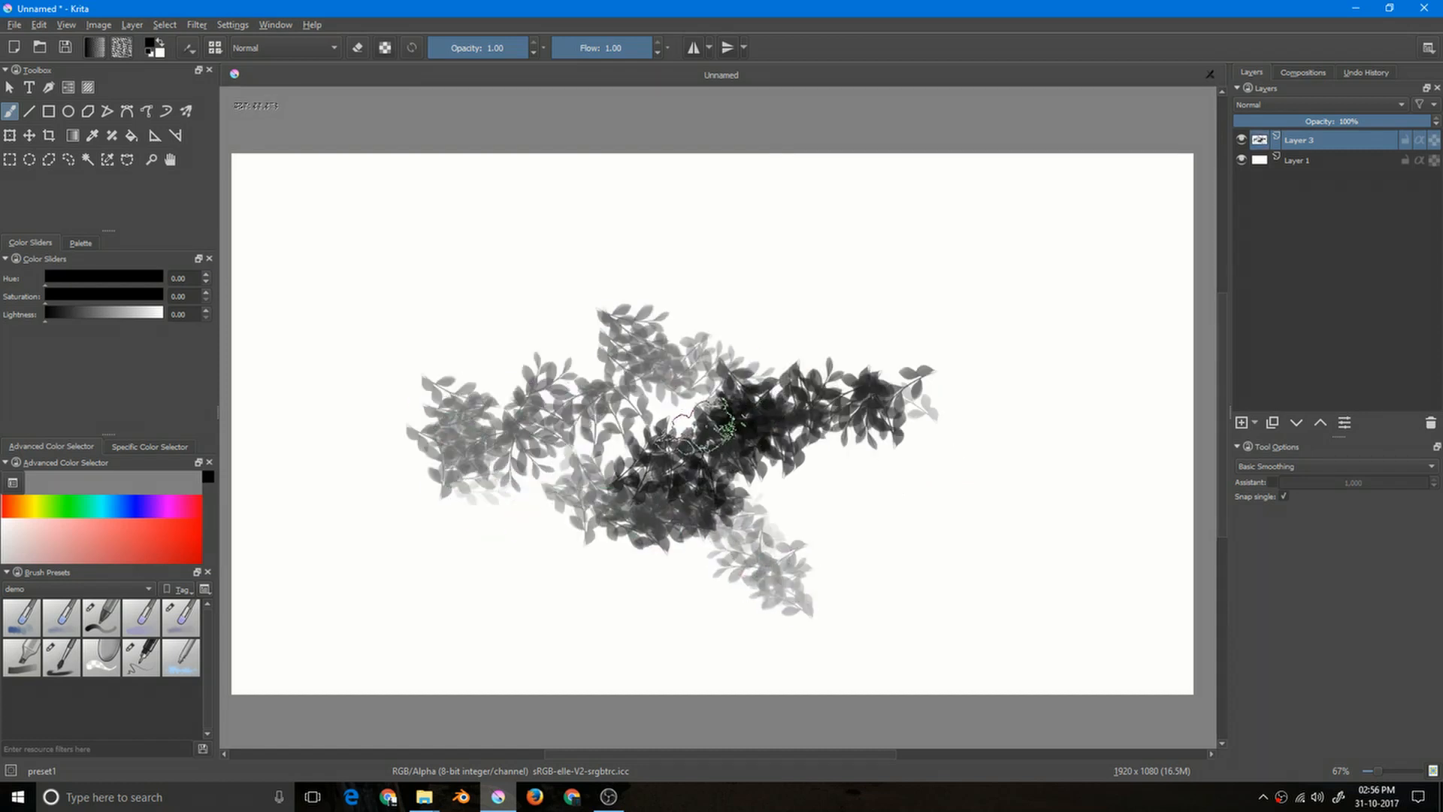
pyautogui.click(181, 46)
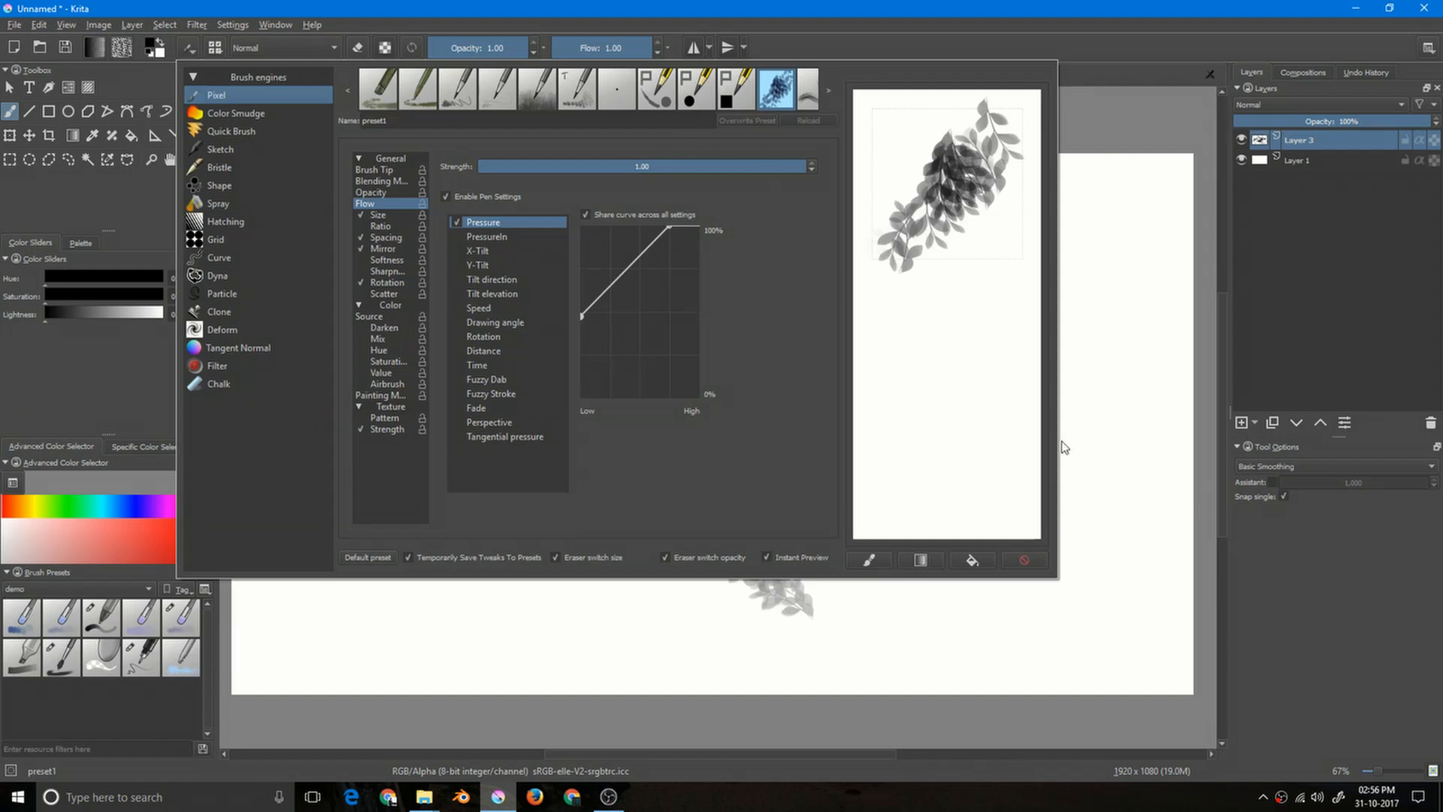
# Try the tree flowers and leaves_2_2 tips, then settle on leaves_2_4 for the preset
pyautogui.click(376, 168)
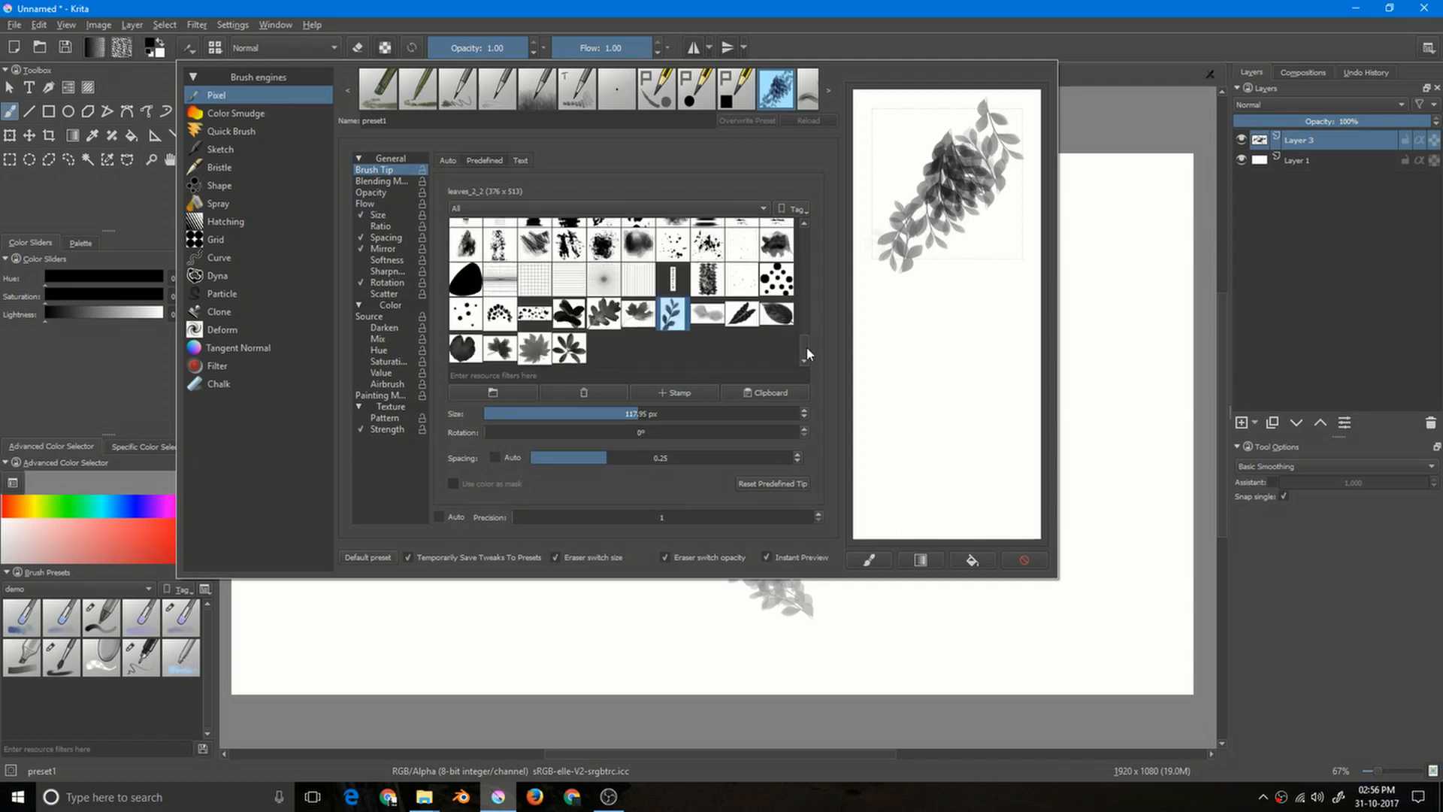
pyautogui.click(568, 313)
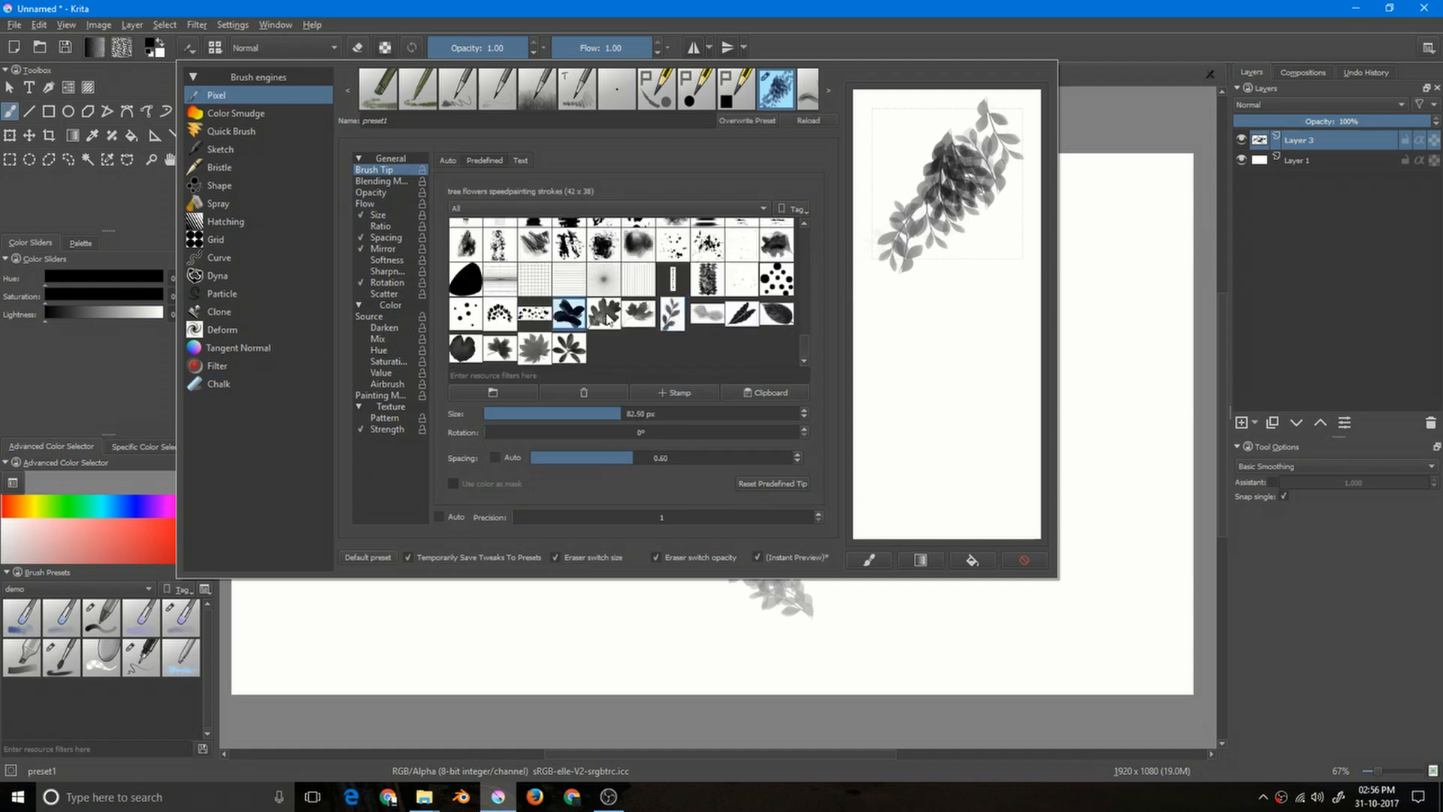
pyautogui.click(675, 316)
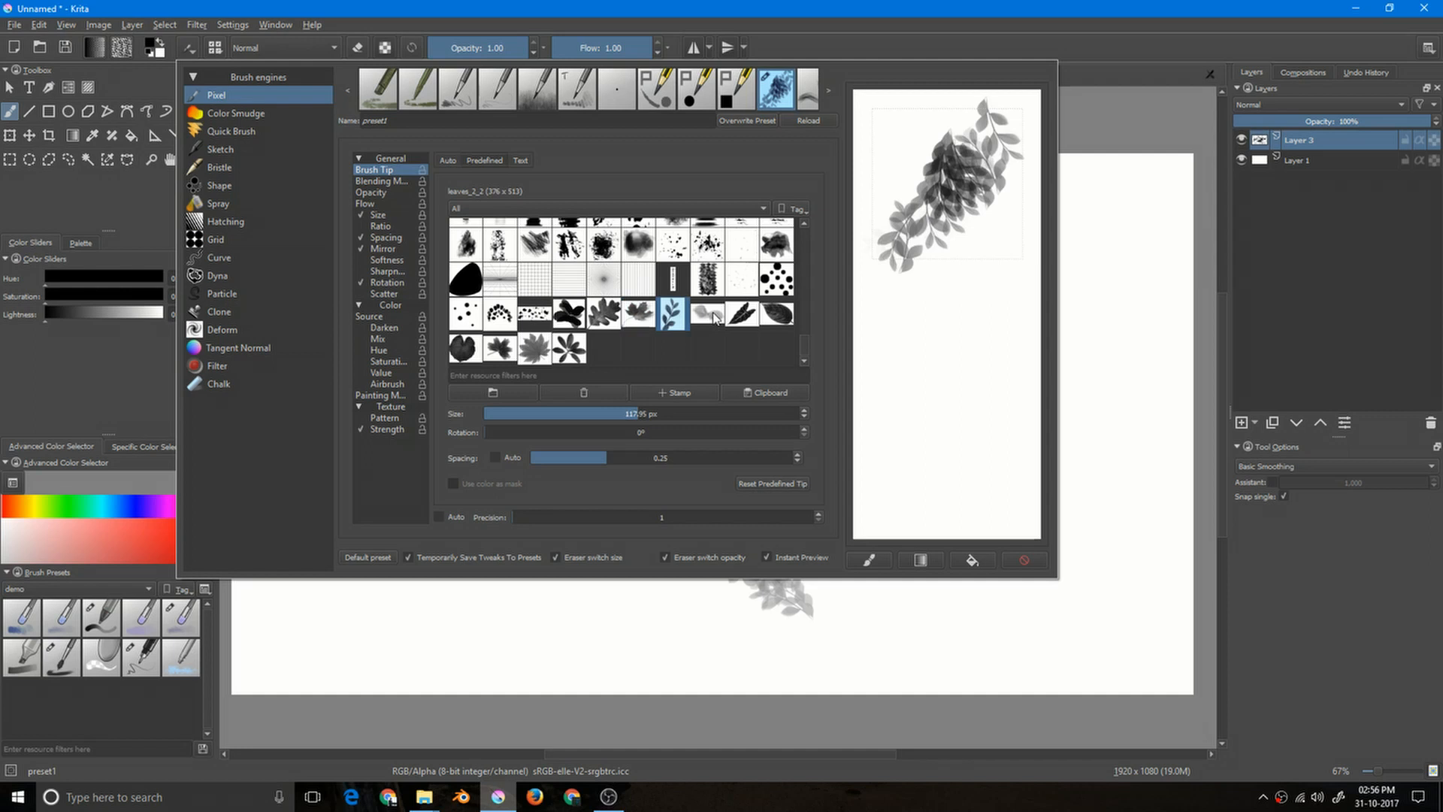
pyautogui.click(742, 315)
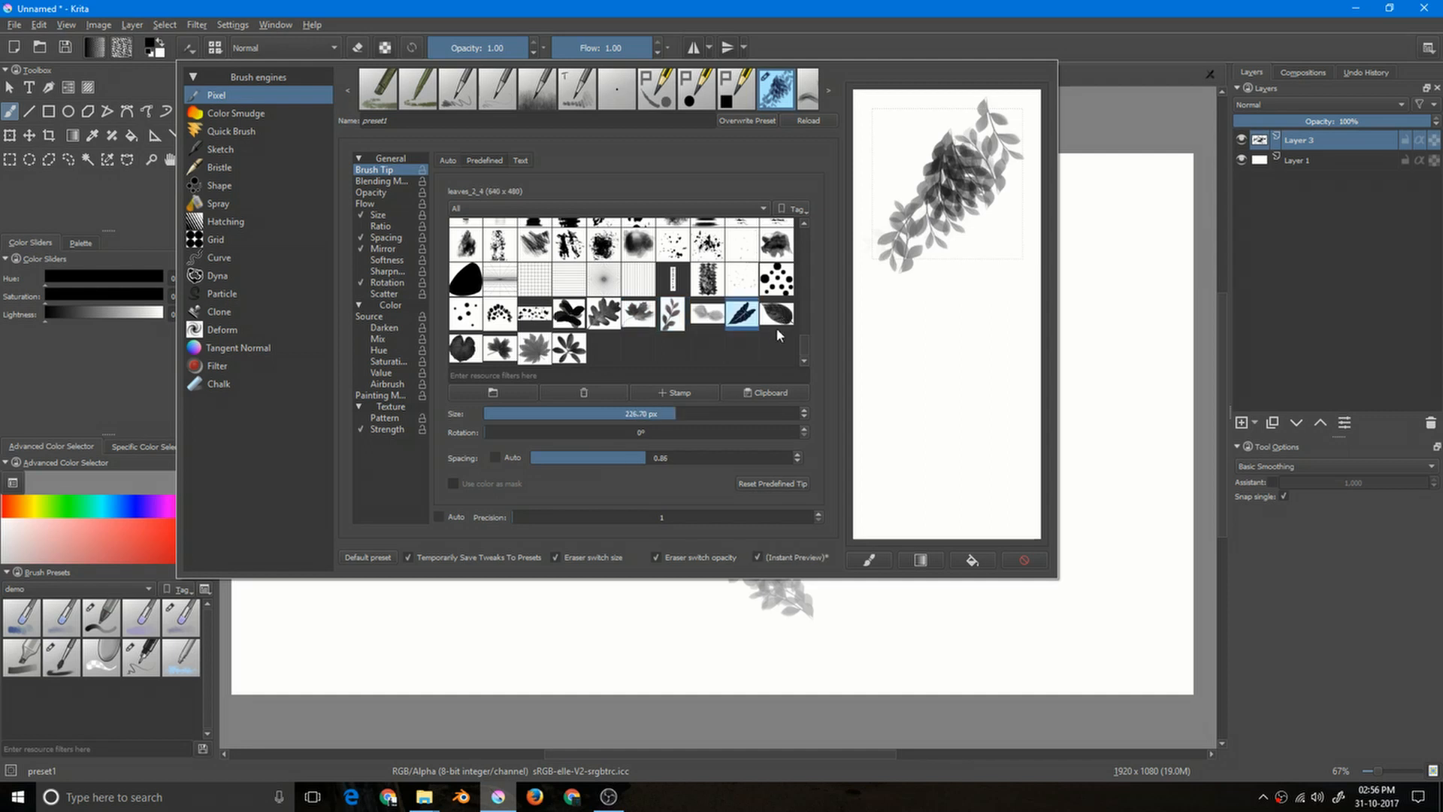
pyautogui.moveTo(745, 583)
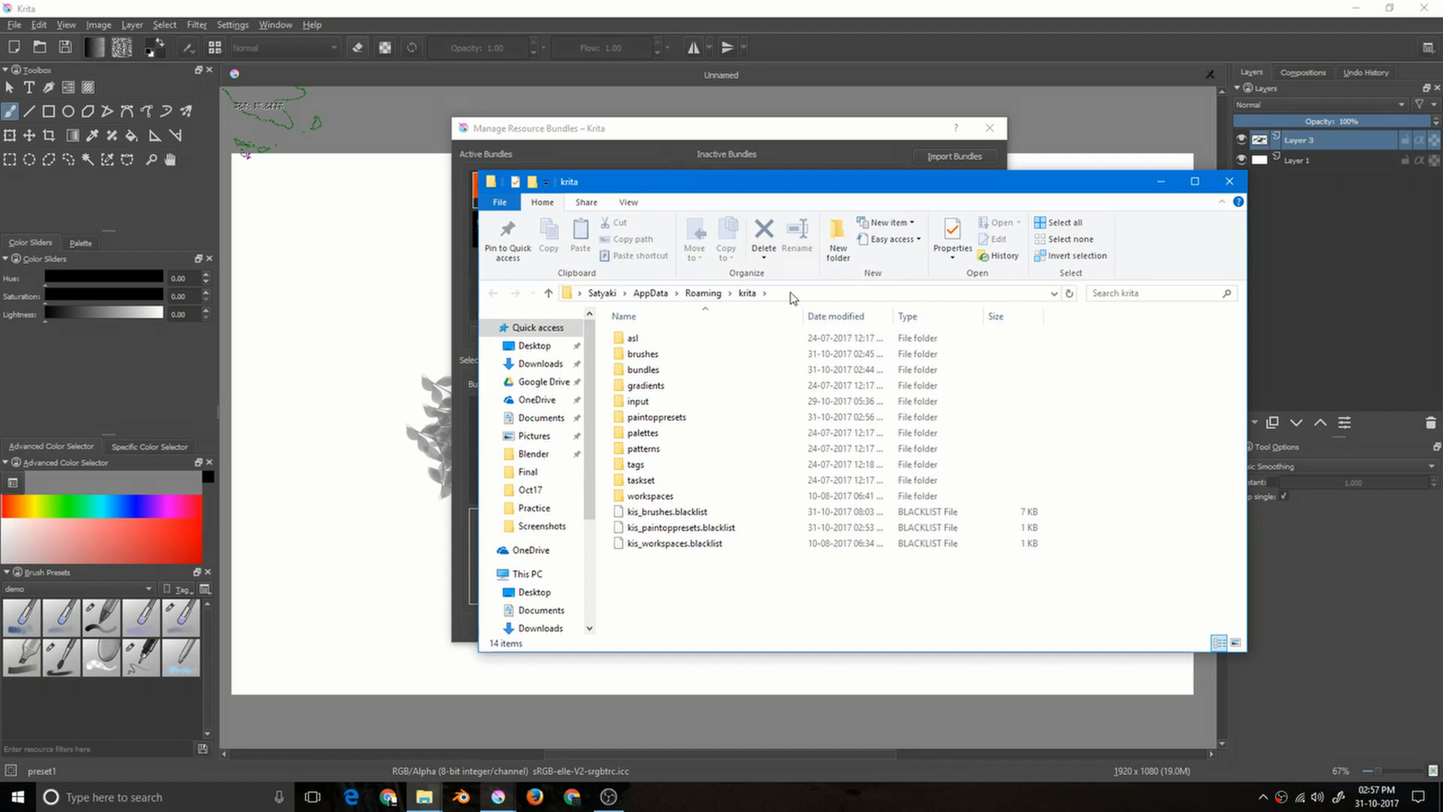
pyautogui.moveTo(673, 469)
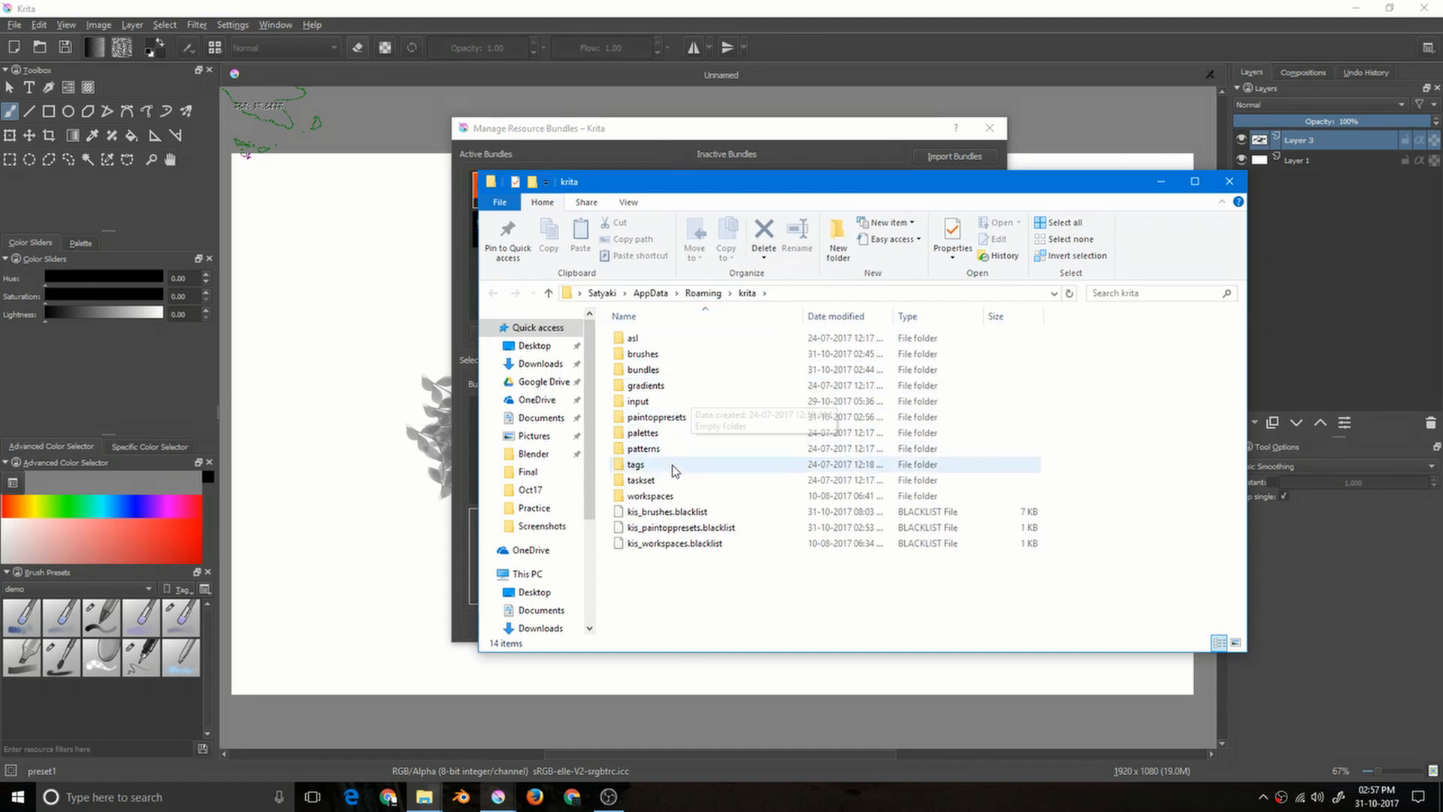
# Open Krita's AppData brushes folder listing leaves_2.abr and another ABR file
pyautogui.click(643, 354)
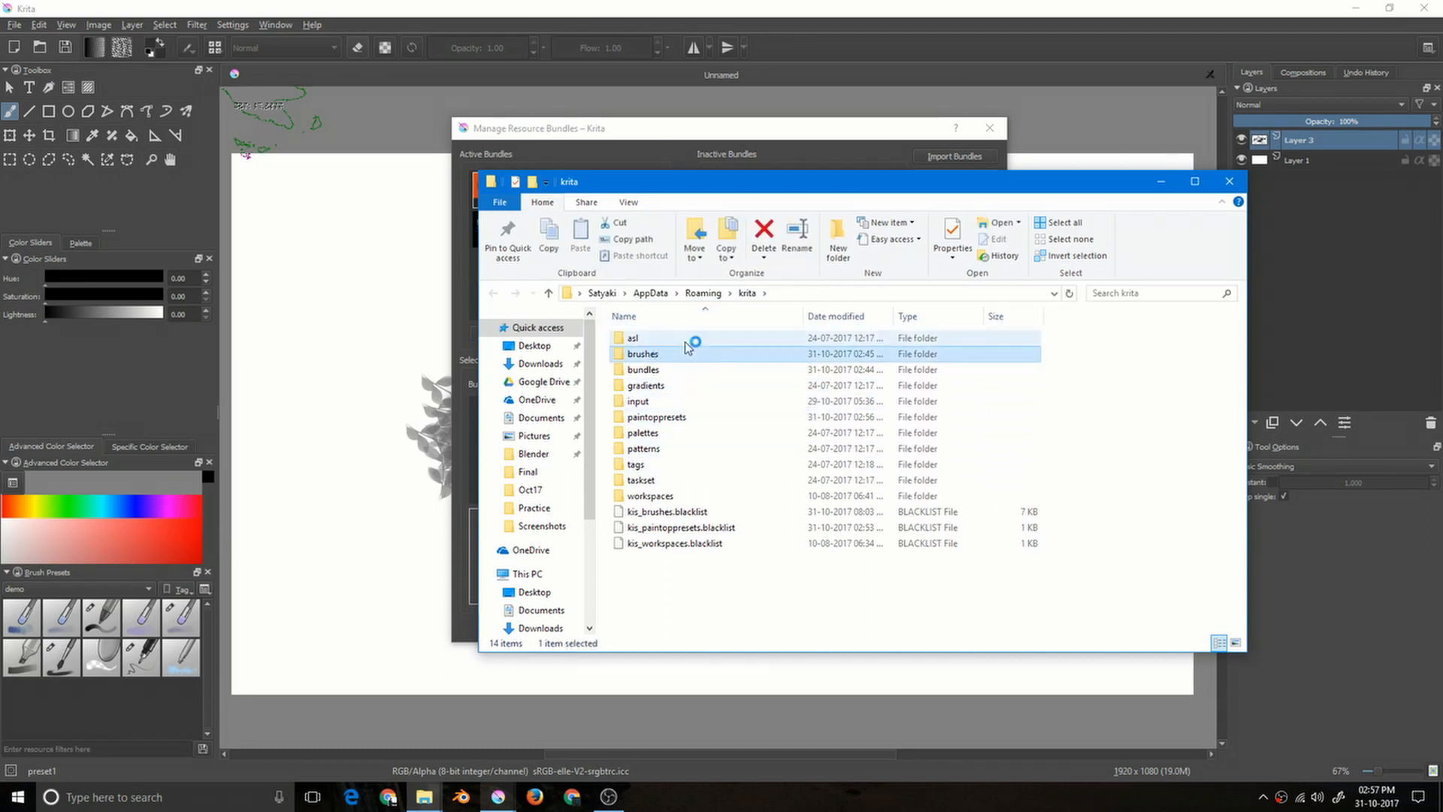
pyautogui.doubleClick(644, 353)
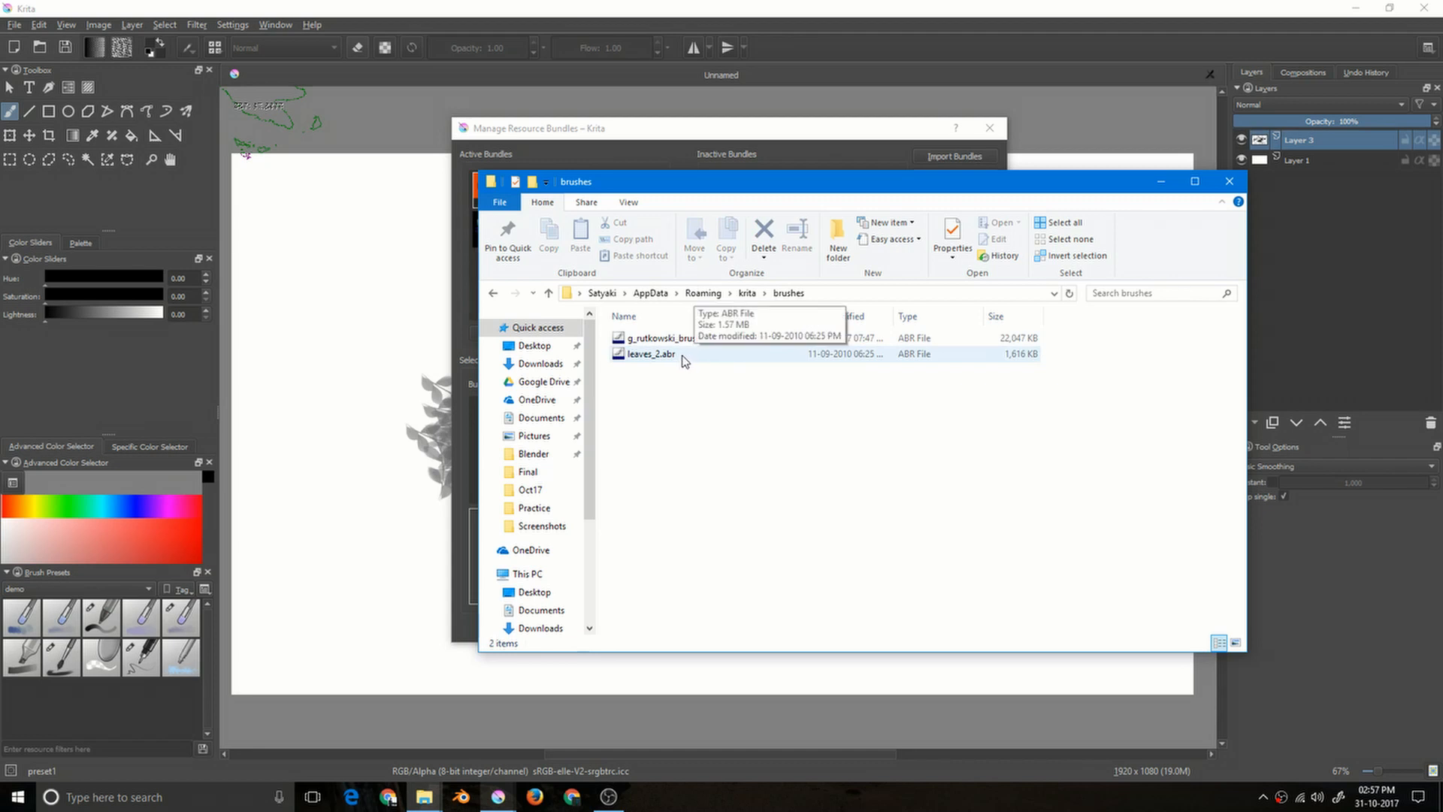
pyautogui.moveTo(688, 370)
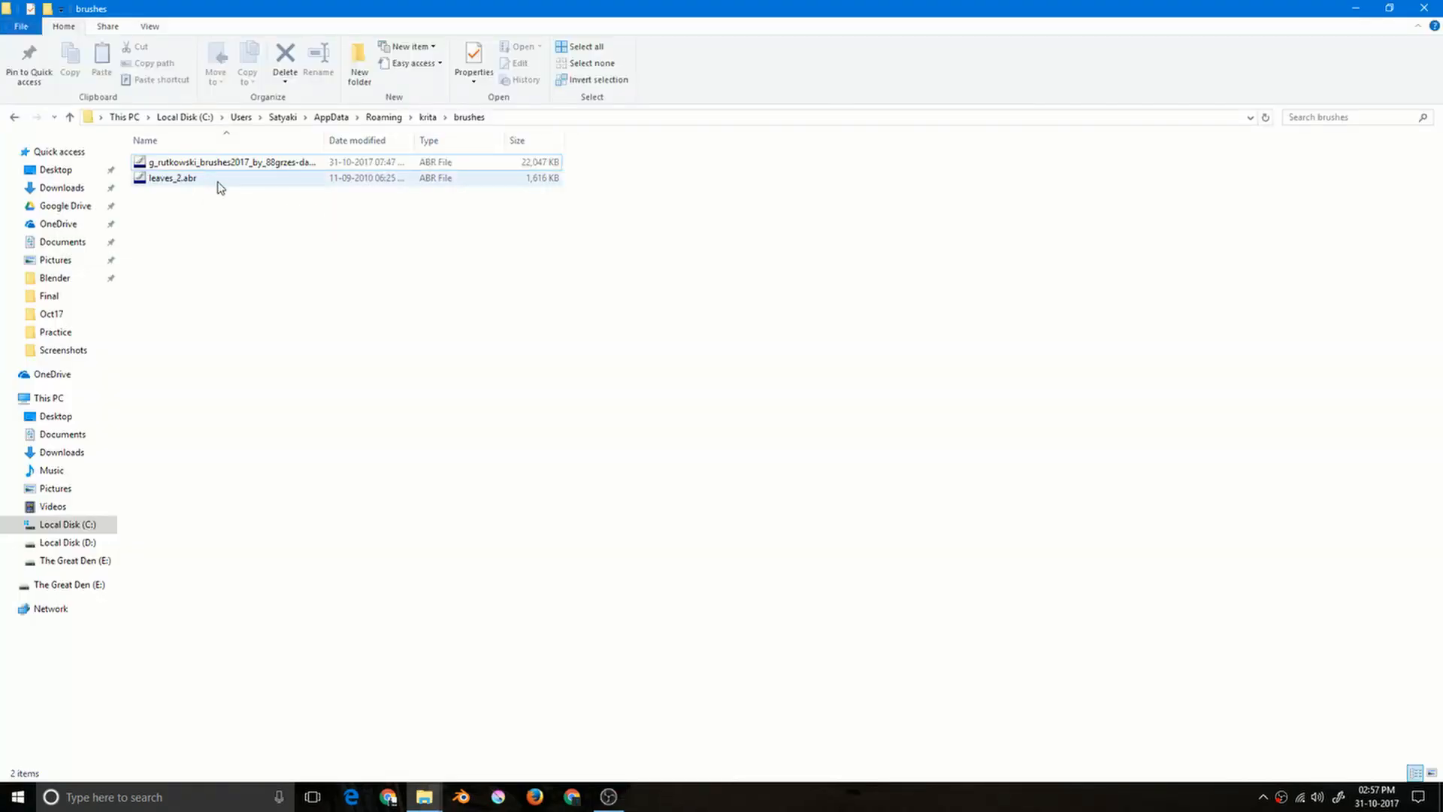
# Select leaves_2.abr in the brushes folder and delete it
pyautogui.click(167, 178)
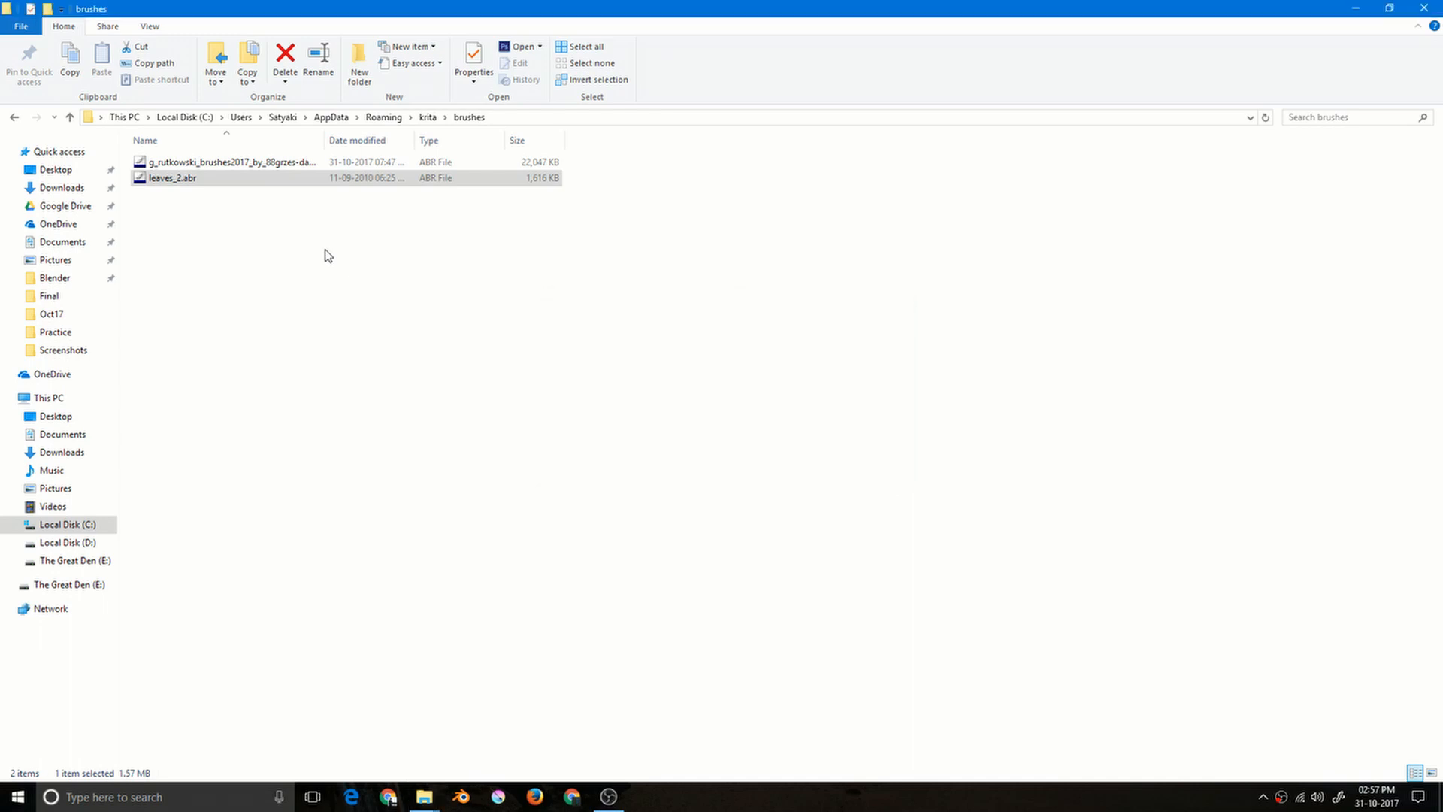
pyautogui.click(282, 59)
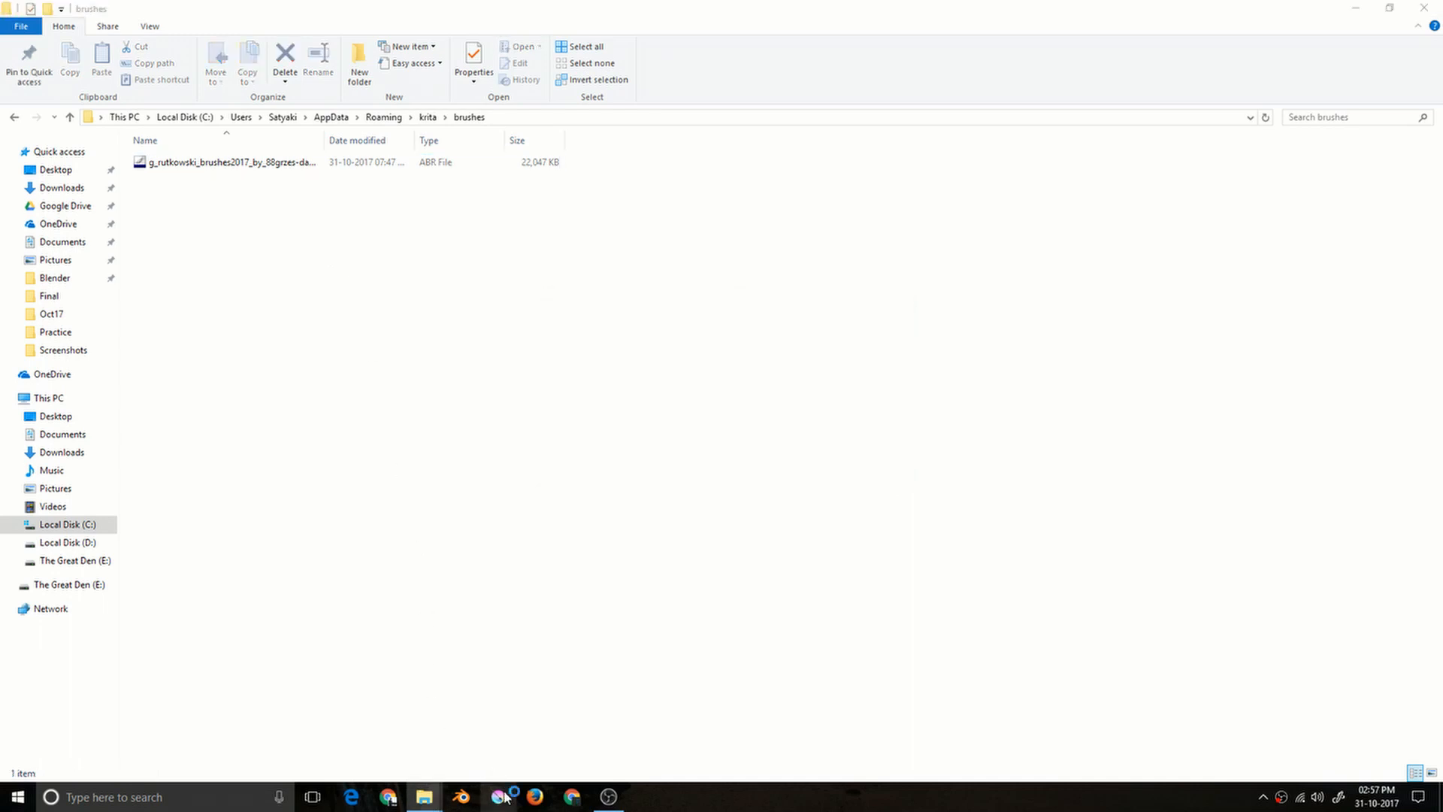
pyautogui.moveTo(499, 796)
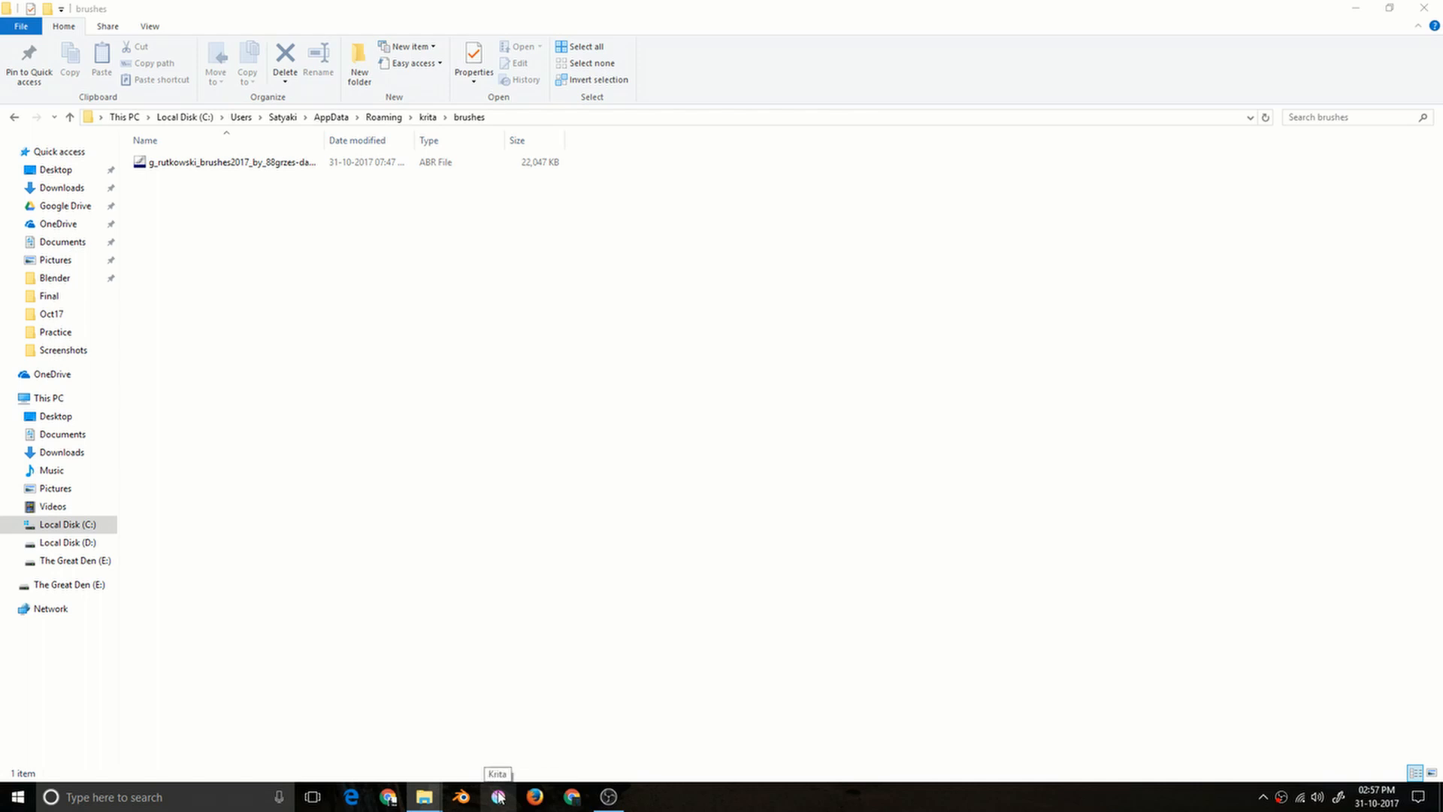
# Restart Krita from the taskbar and create a fresh blank 1920×1080 document
pyautogui.click(493, 796)
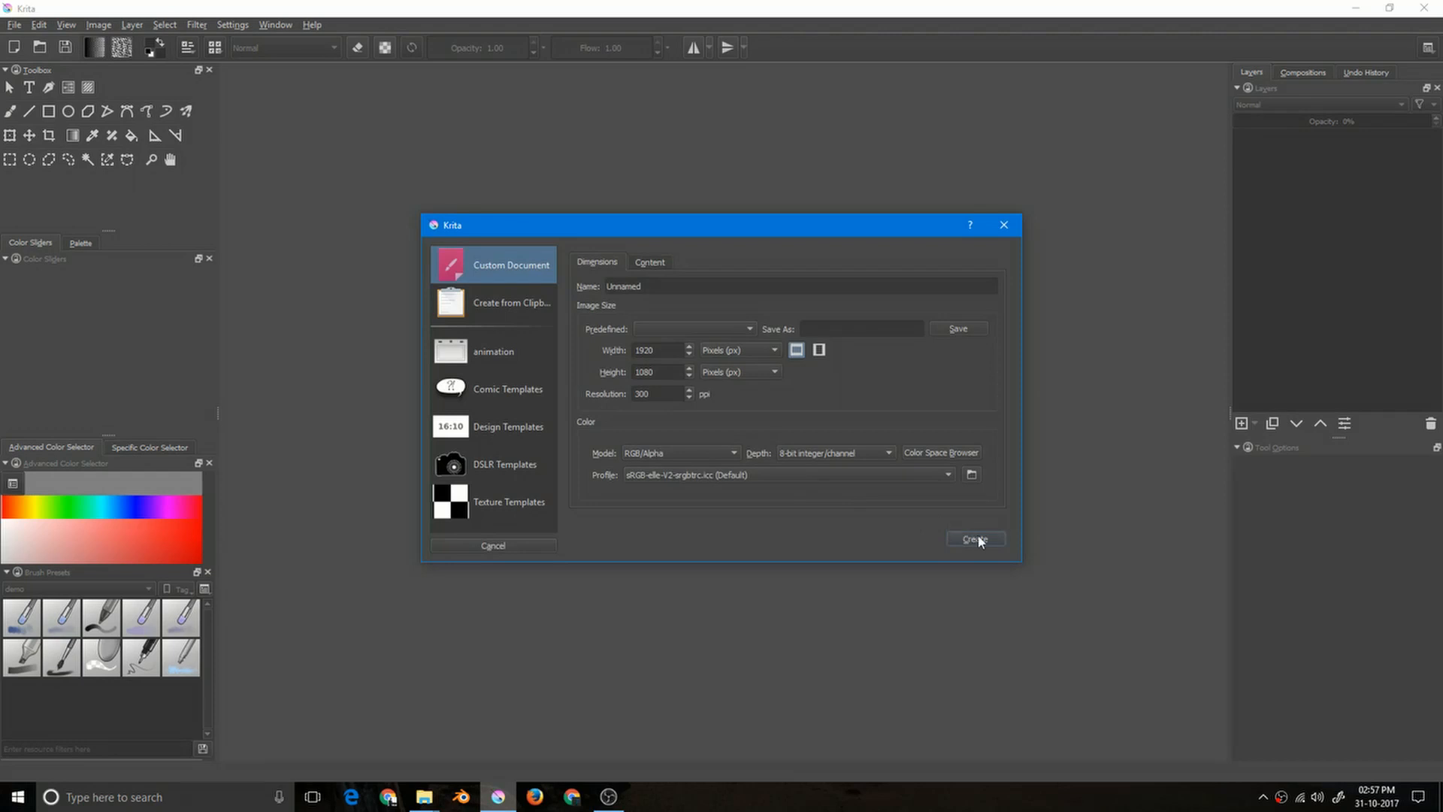
pyautogui.click(976, 538)
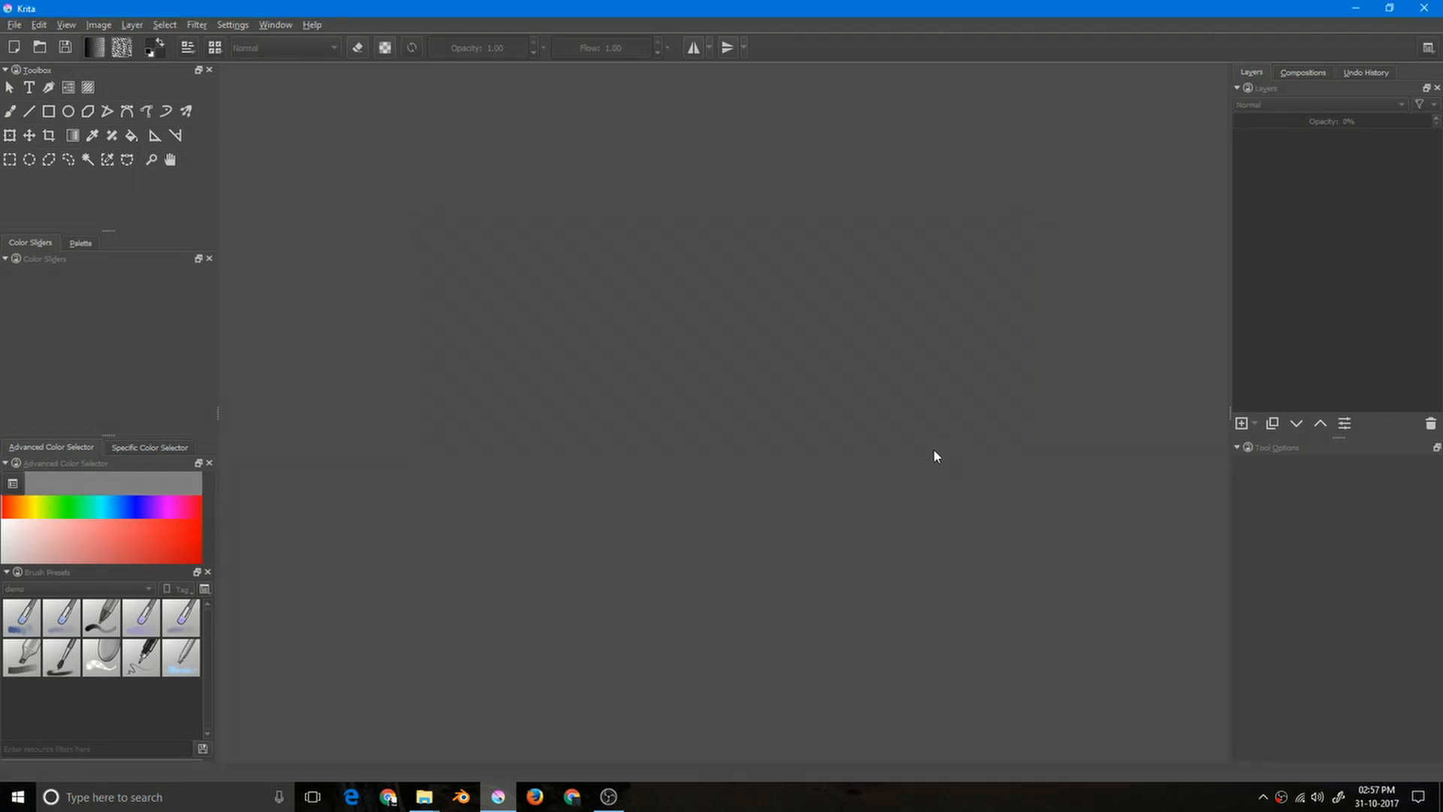
pyautogui.click(12, 47)
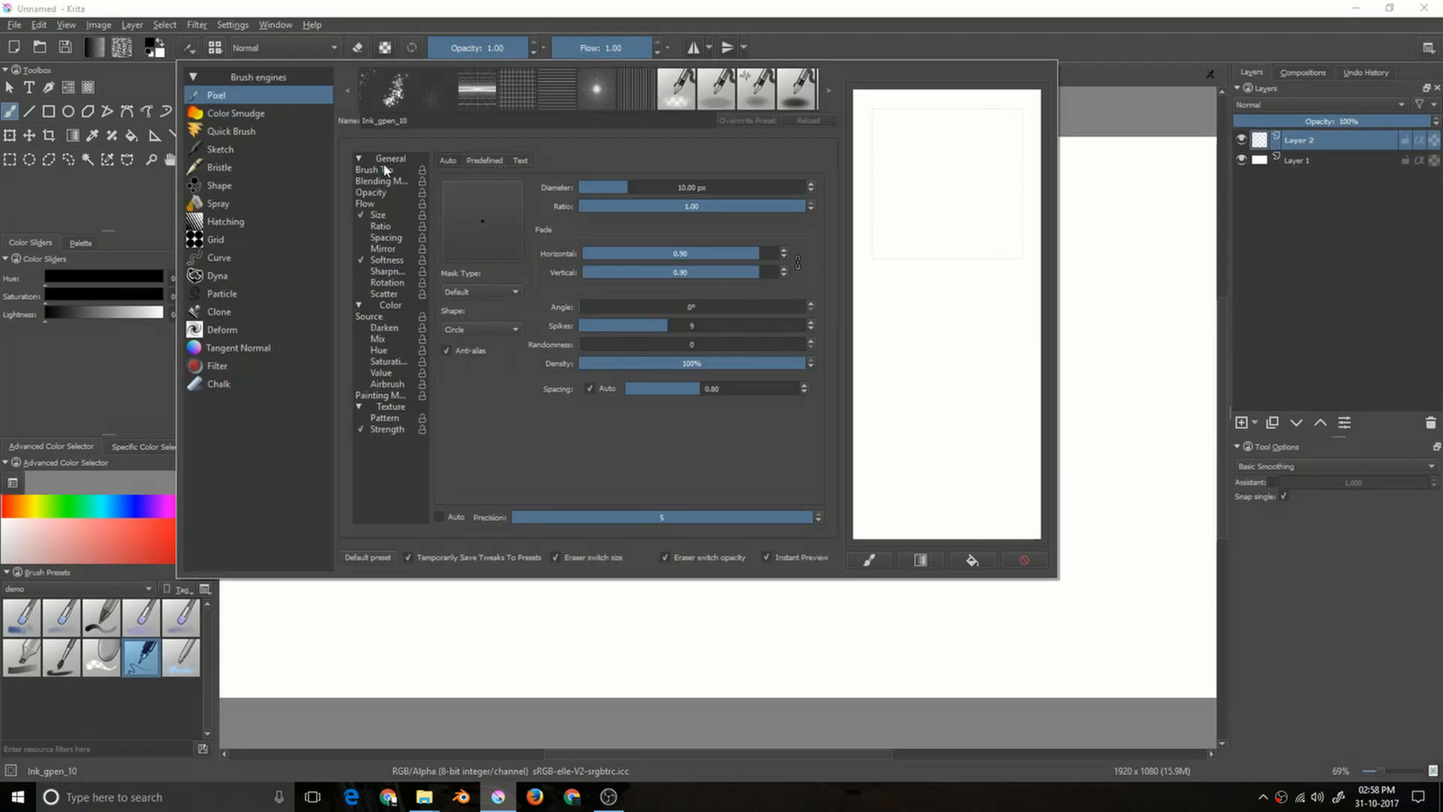
# Check the Predefined brush tip list for Ink_gpen_10 to confirm the leaf tips are gone
pyautogui.click(380, 181)
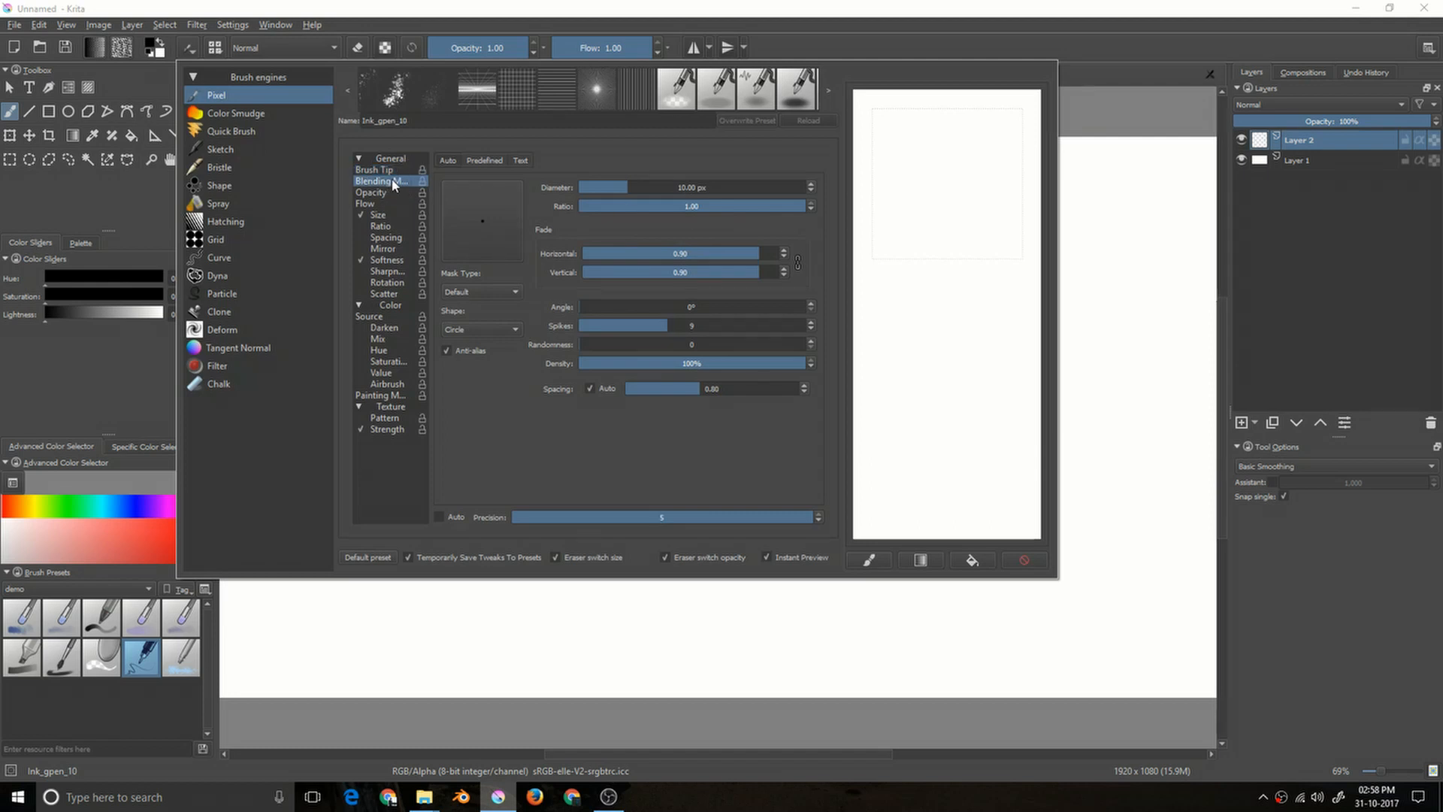
pyautogui.click(379, 169)
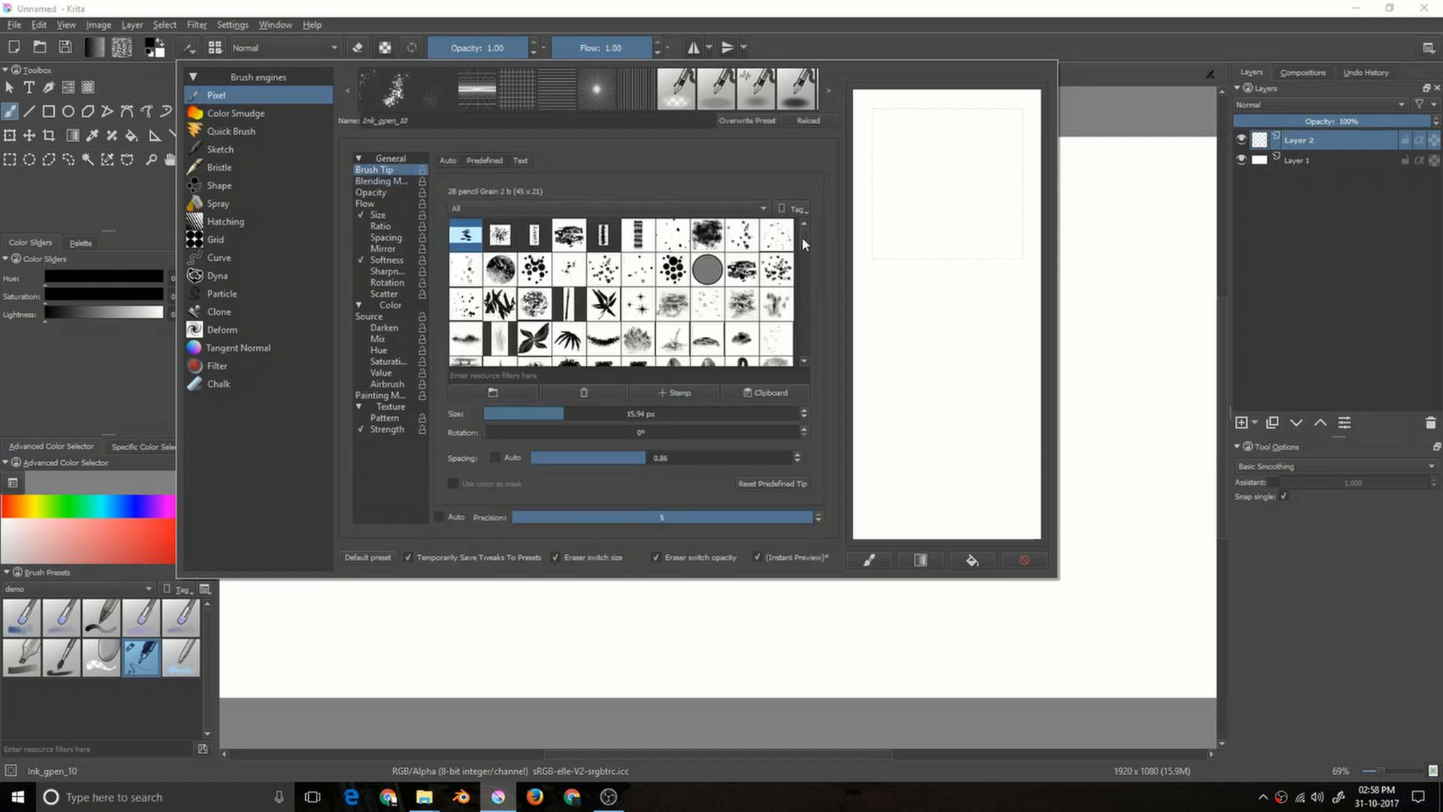
pyautogui.scroll(-3)
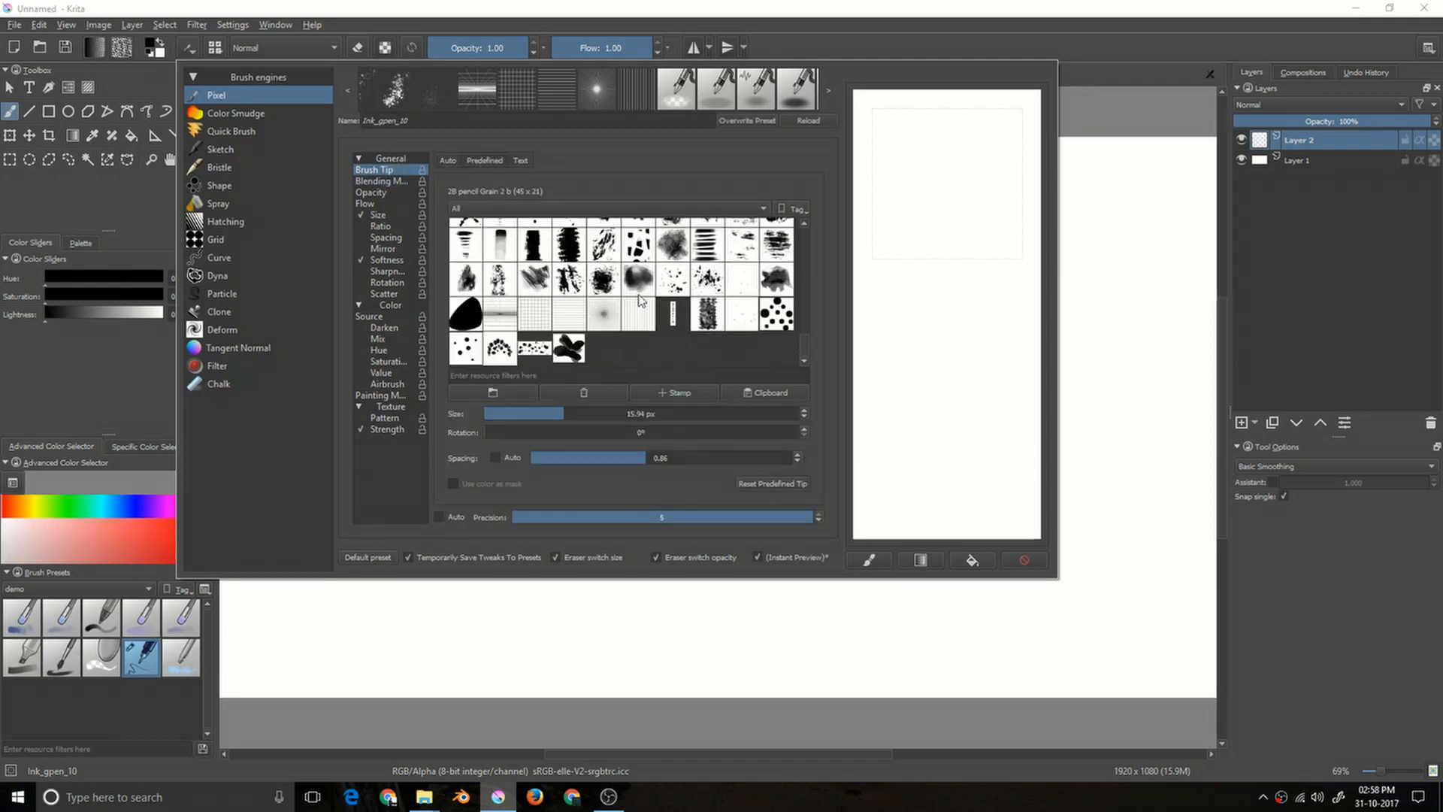
pyautogui.moveTo(706, 358)
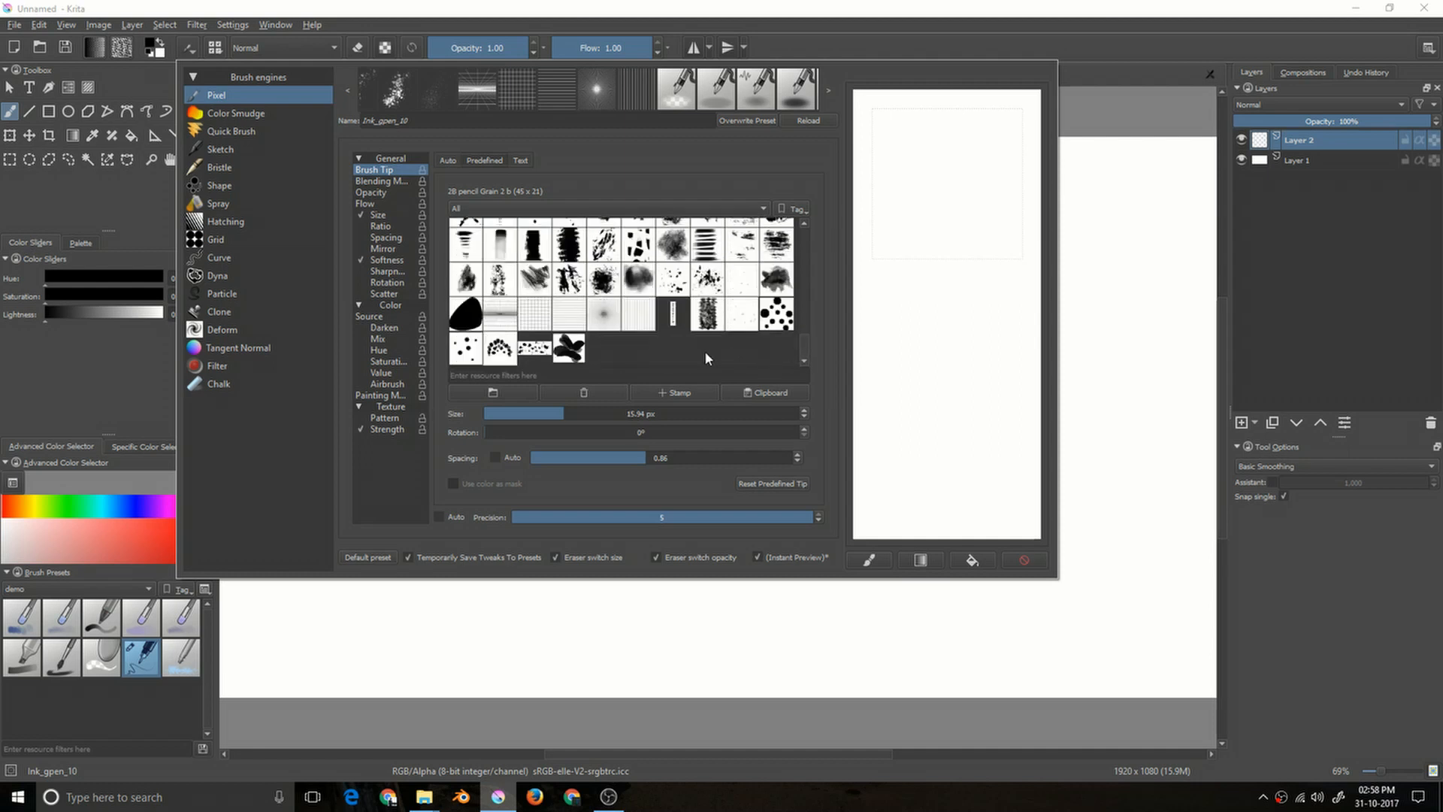
pyautogui.moveTo(778, 365)
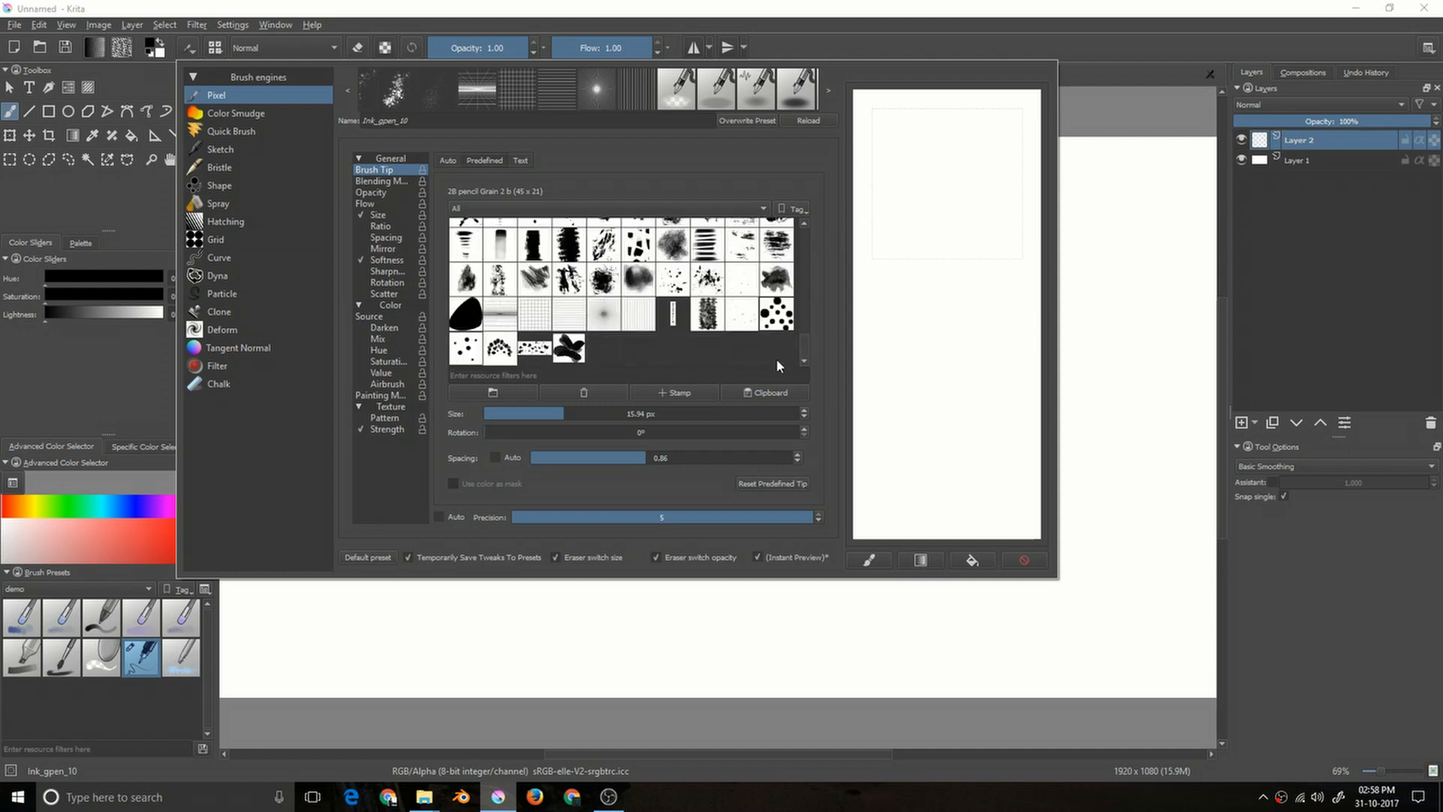